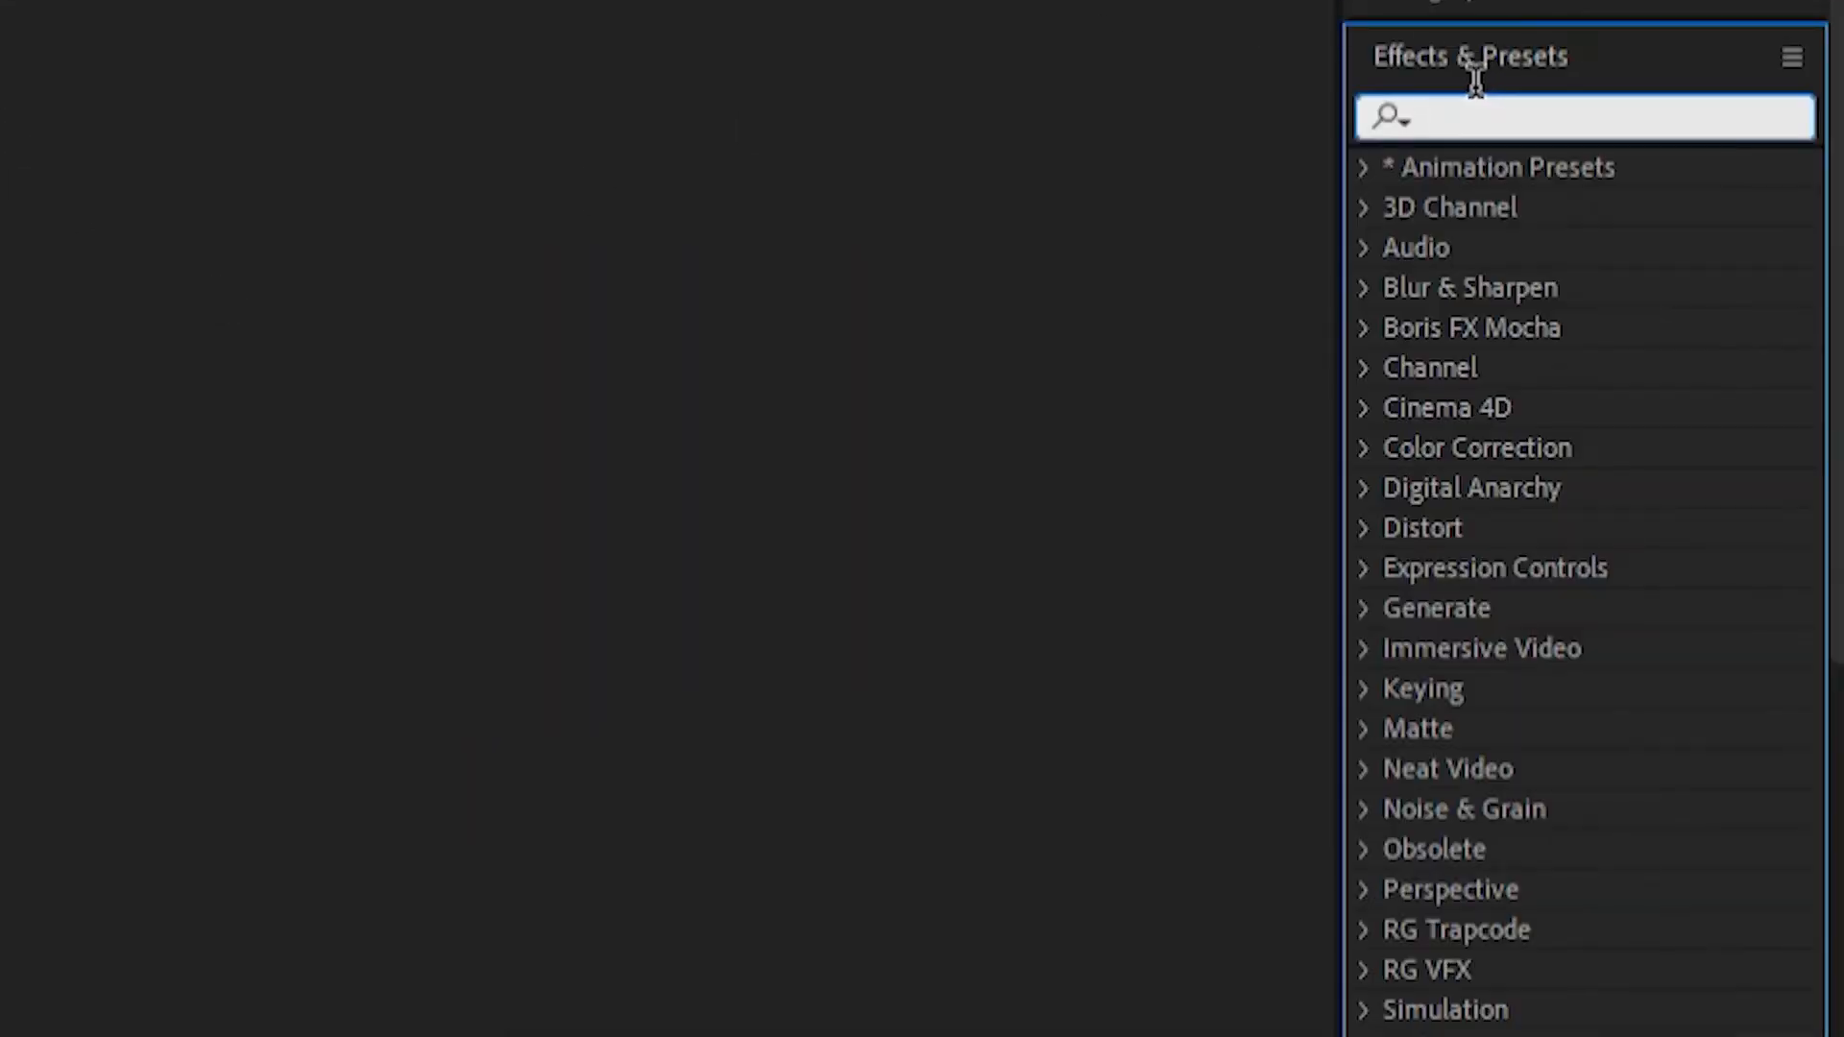
Search Effects & Presets for 'war' to find Warp Stabilizer.
text(war)
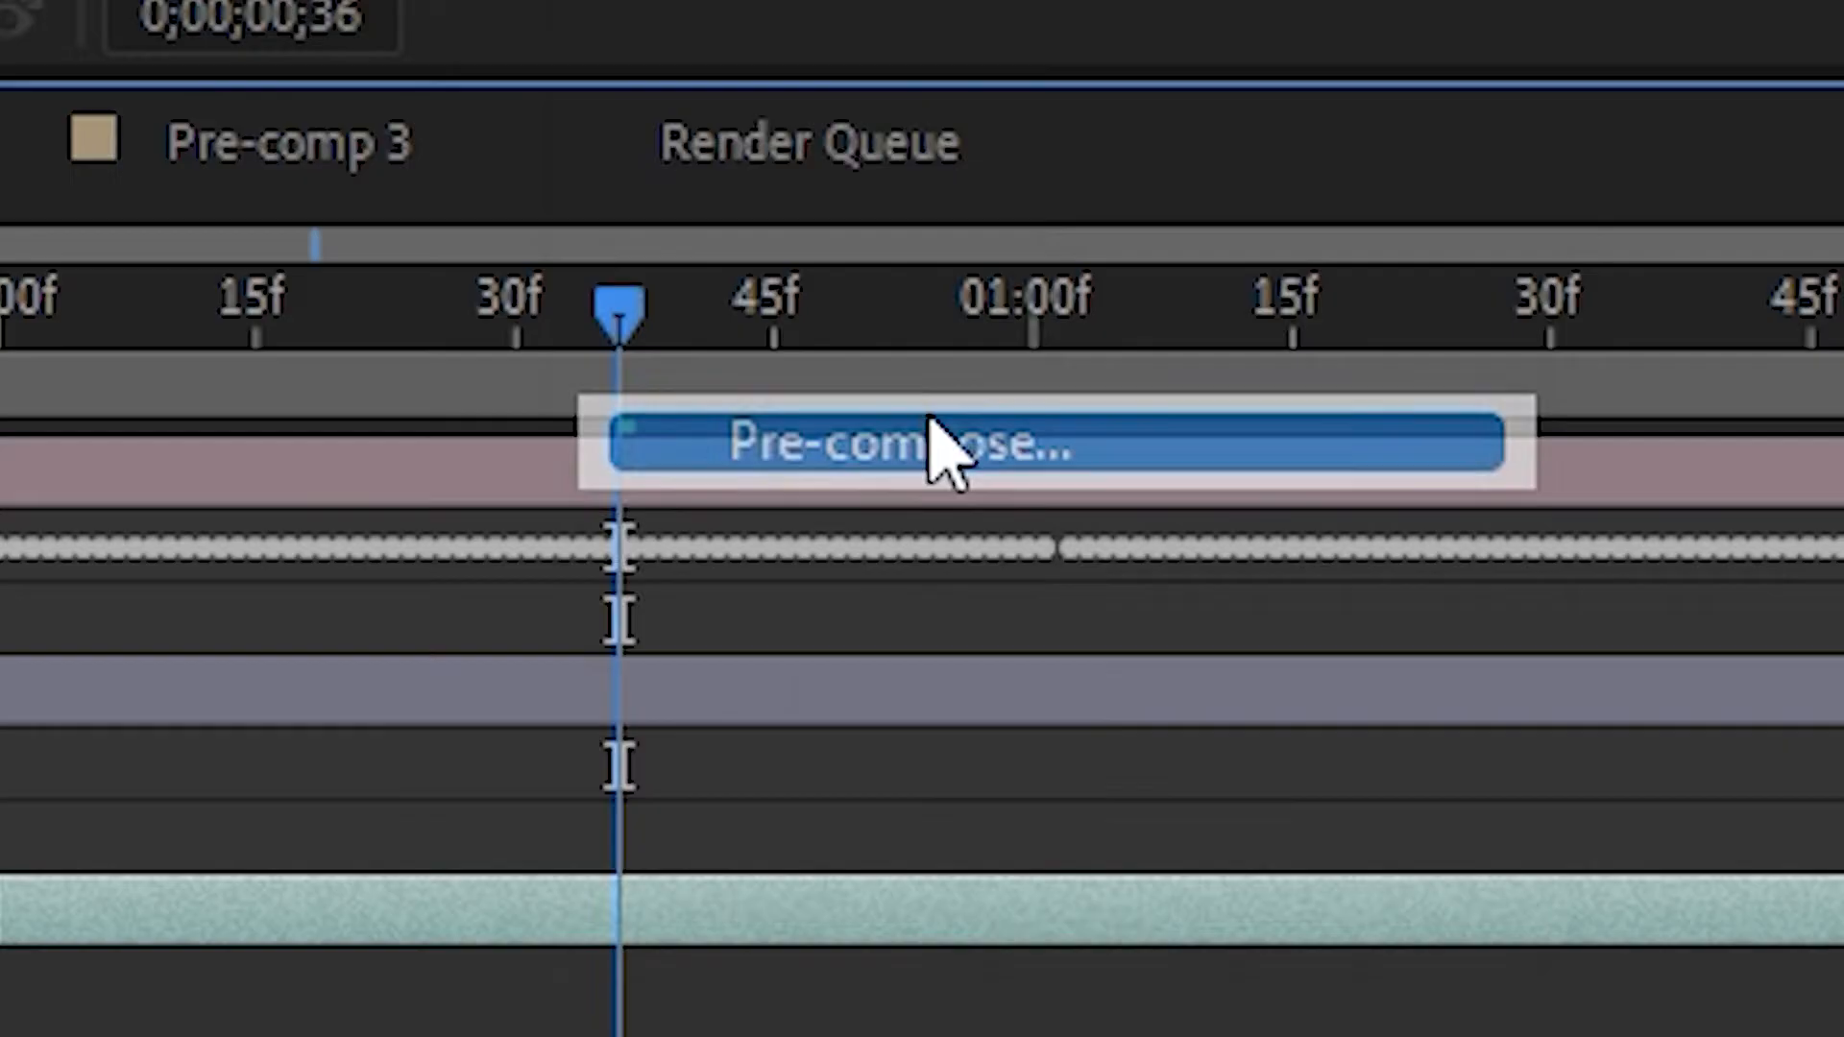
Pre-compose the footage with all attributes moved, then run Track Camera on it.
click(930, 448)
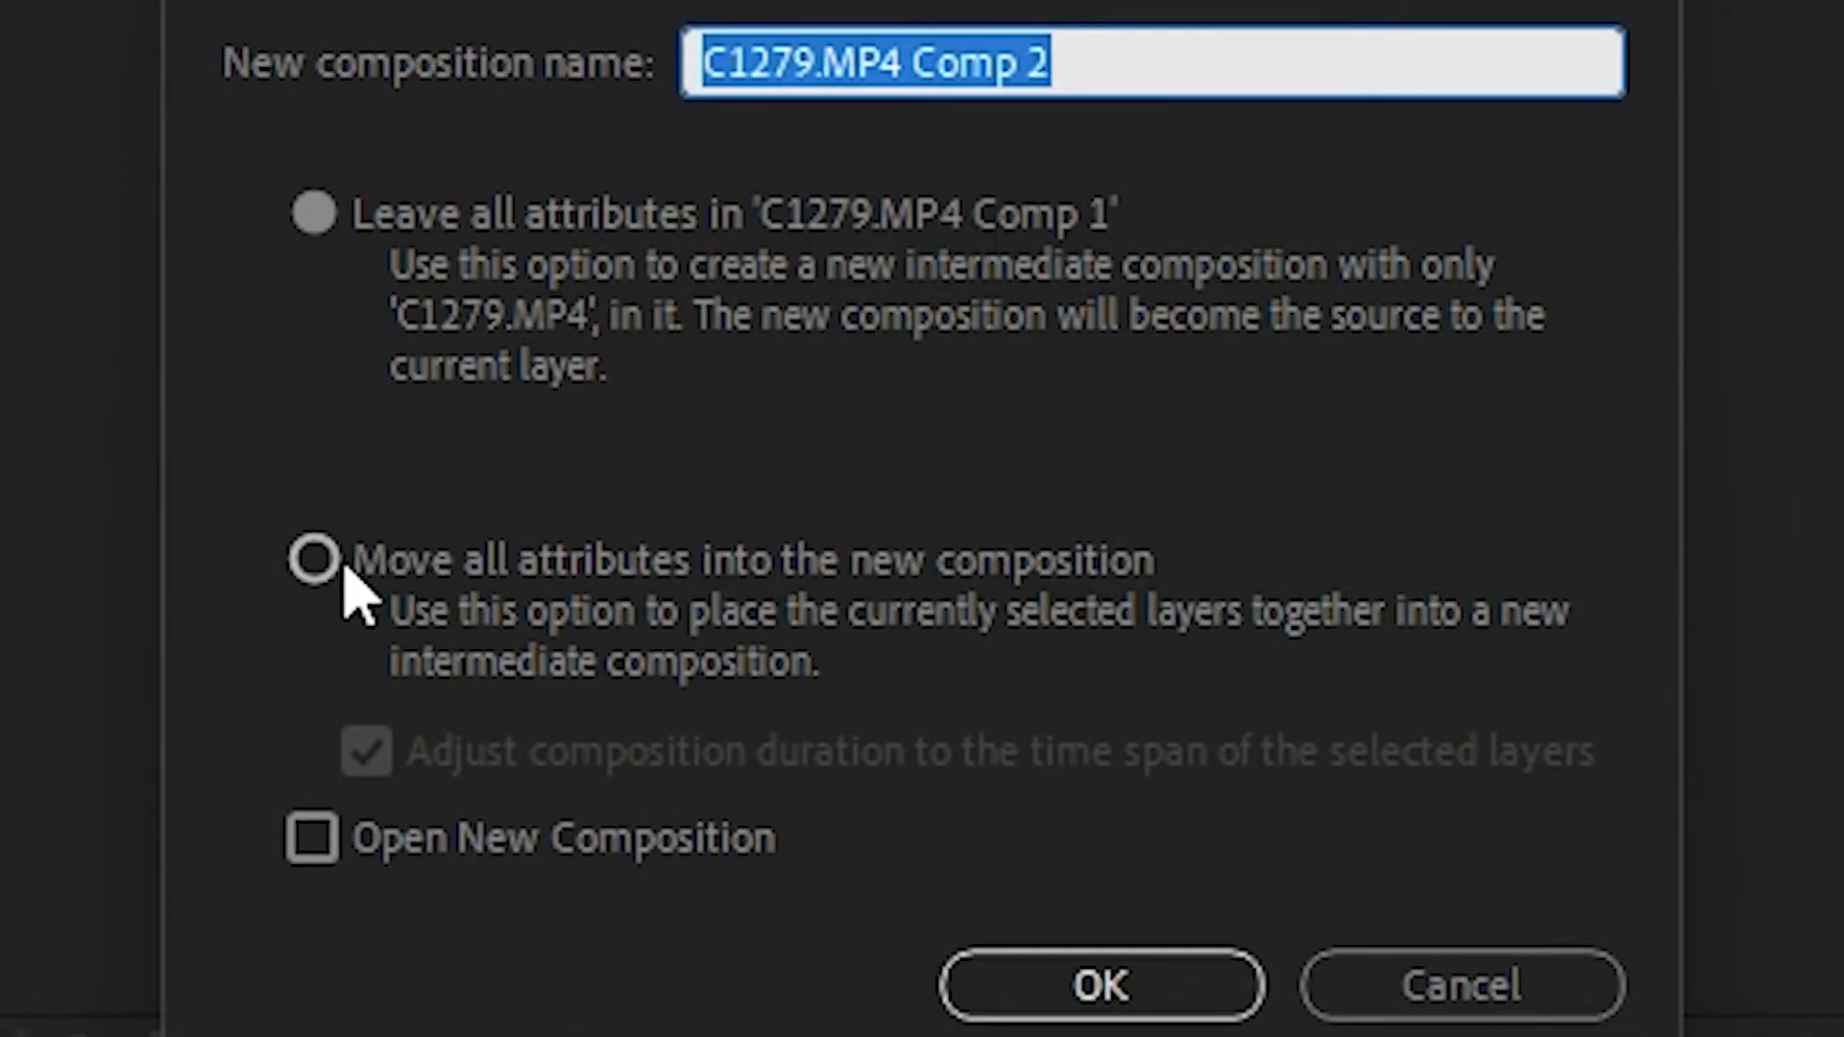
click(313, 561)
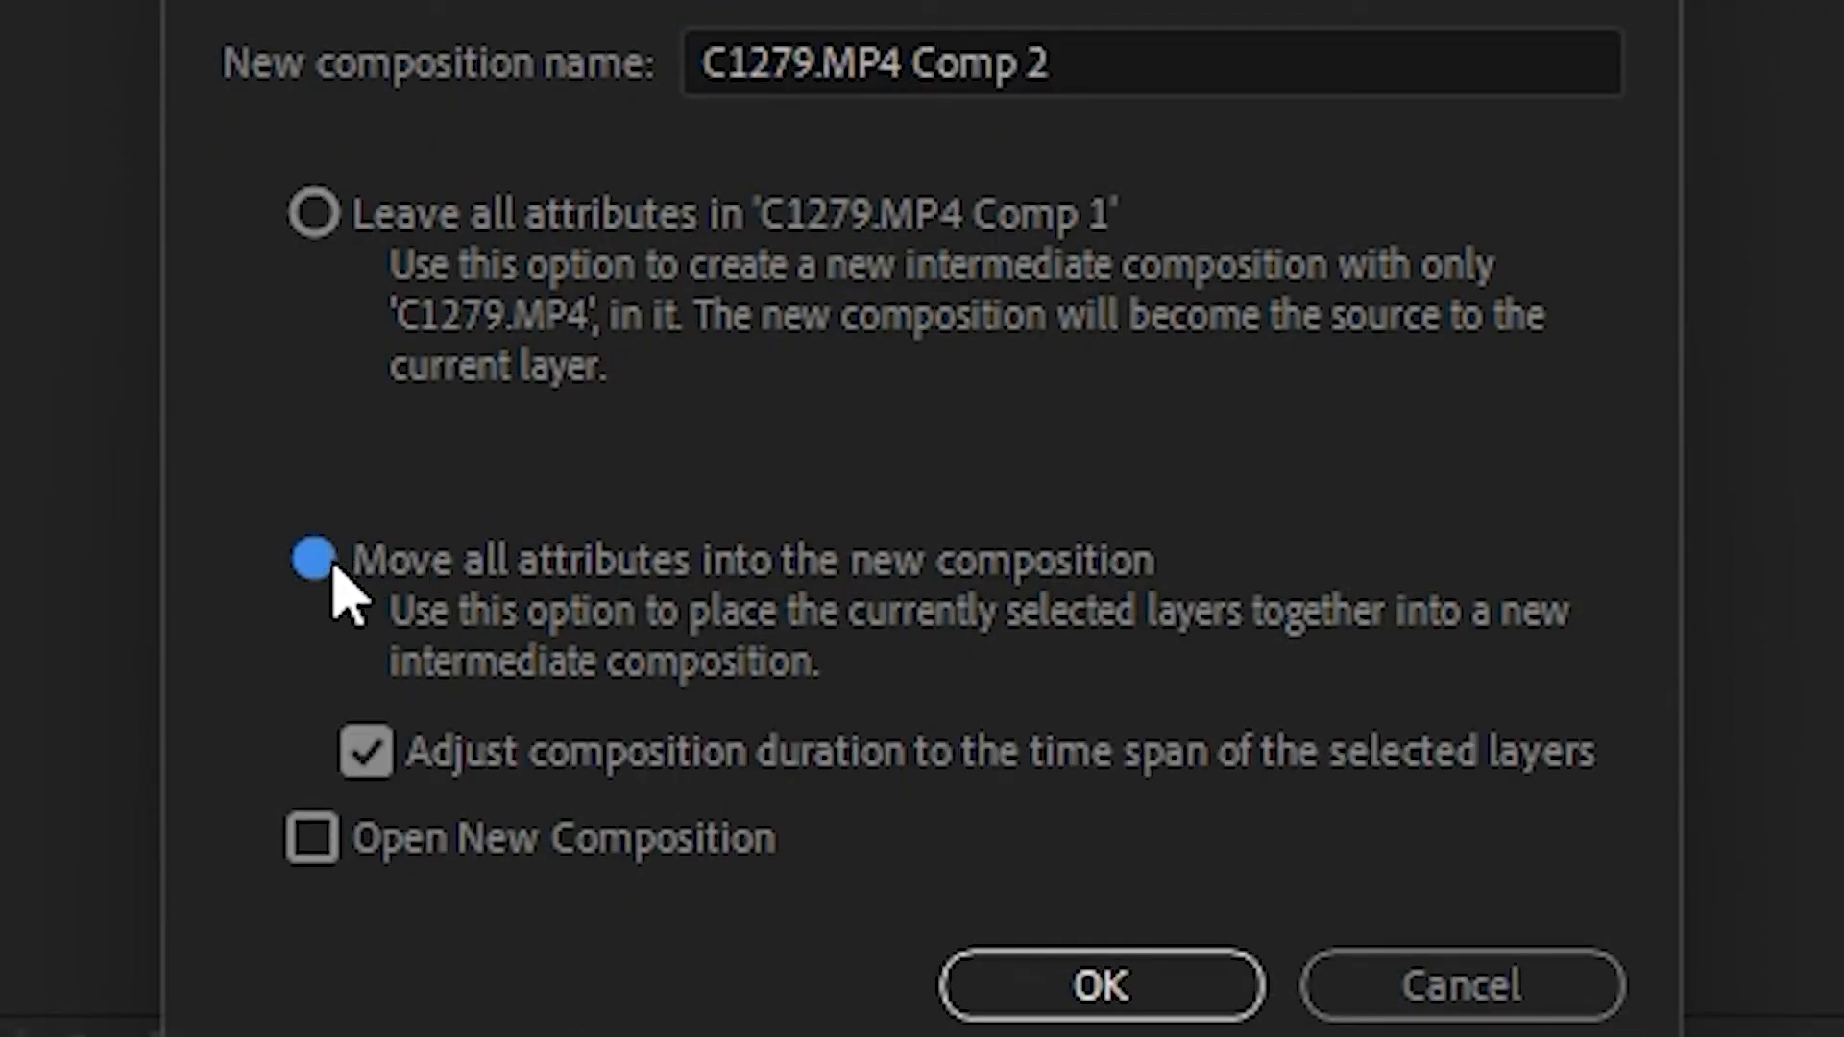
click(1098, 985)
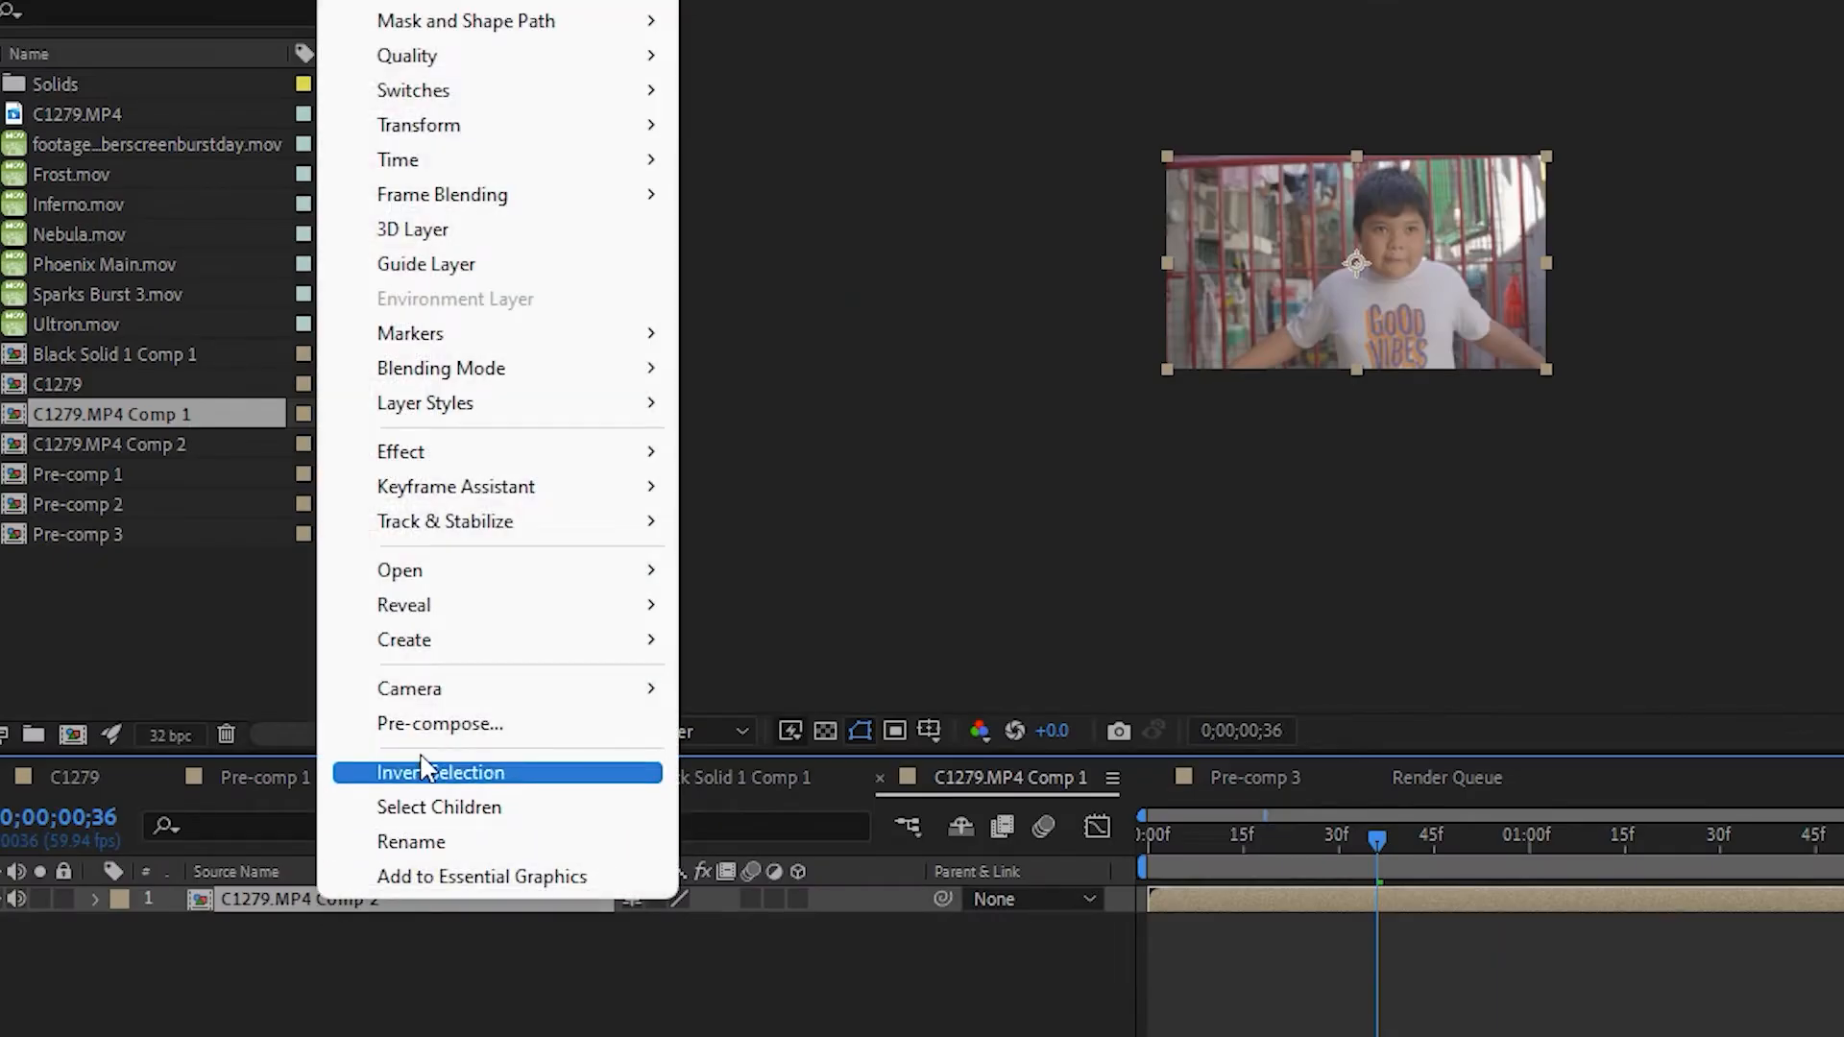
mouse_move(444, 521)
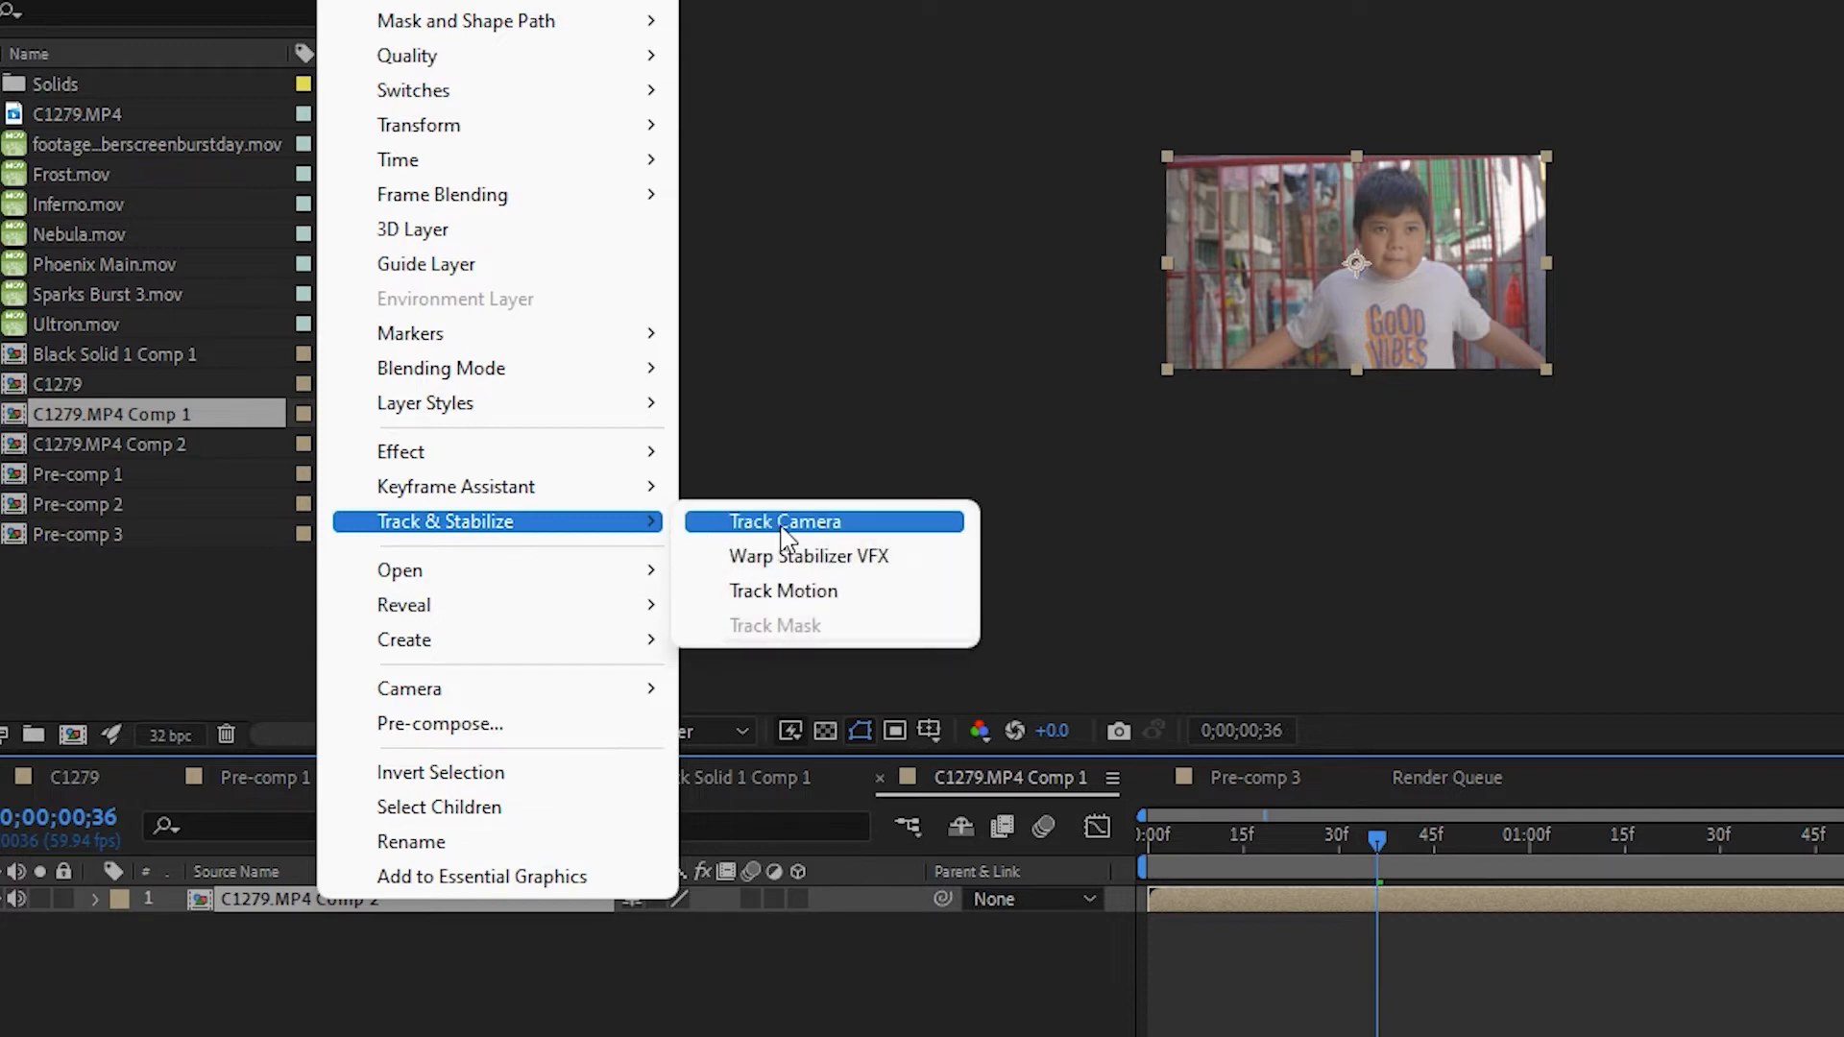
click(783, 520)
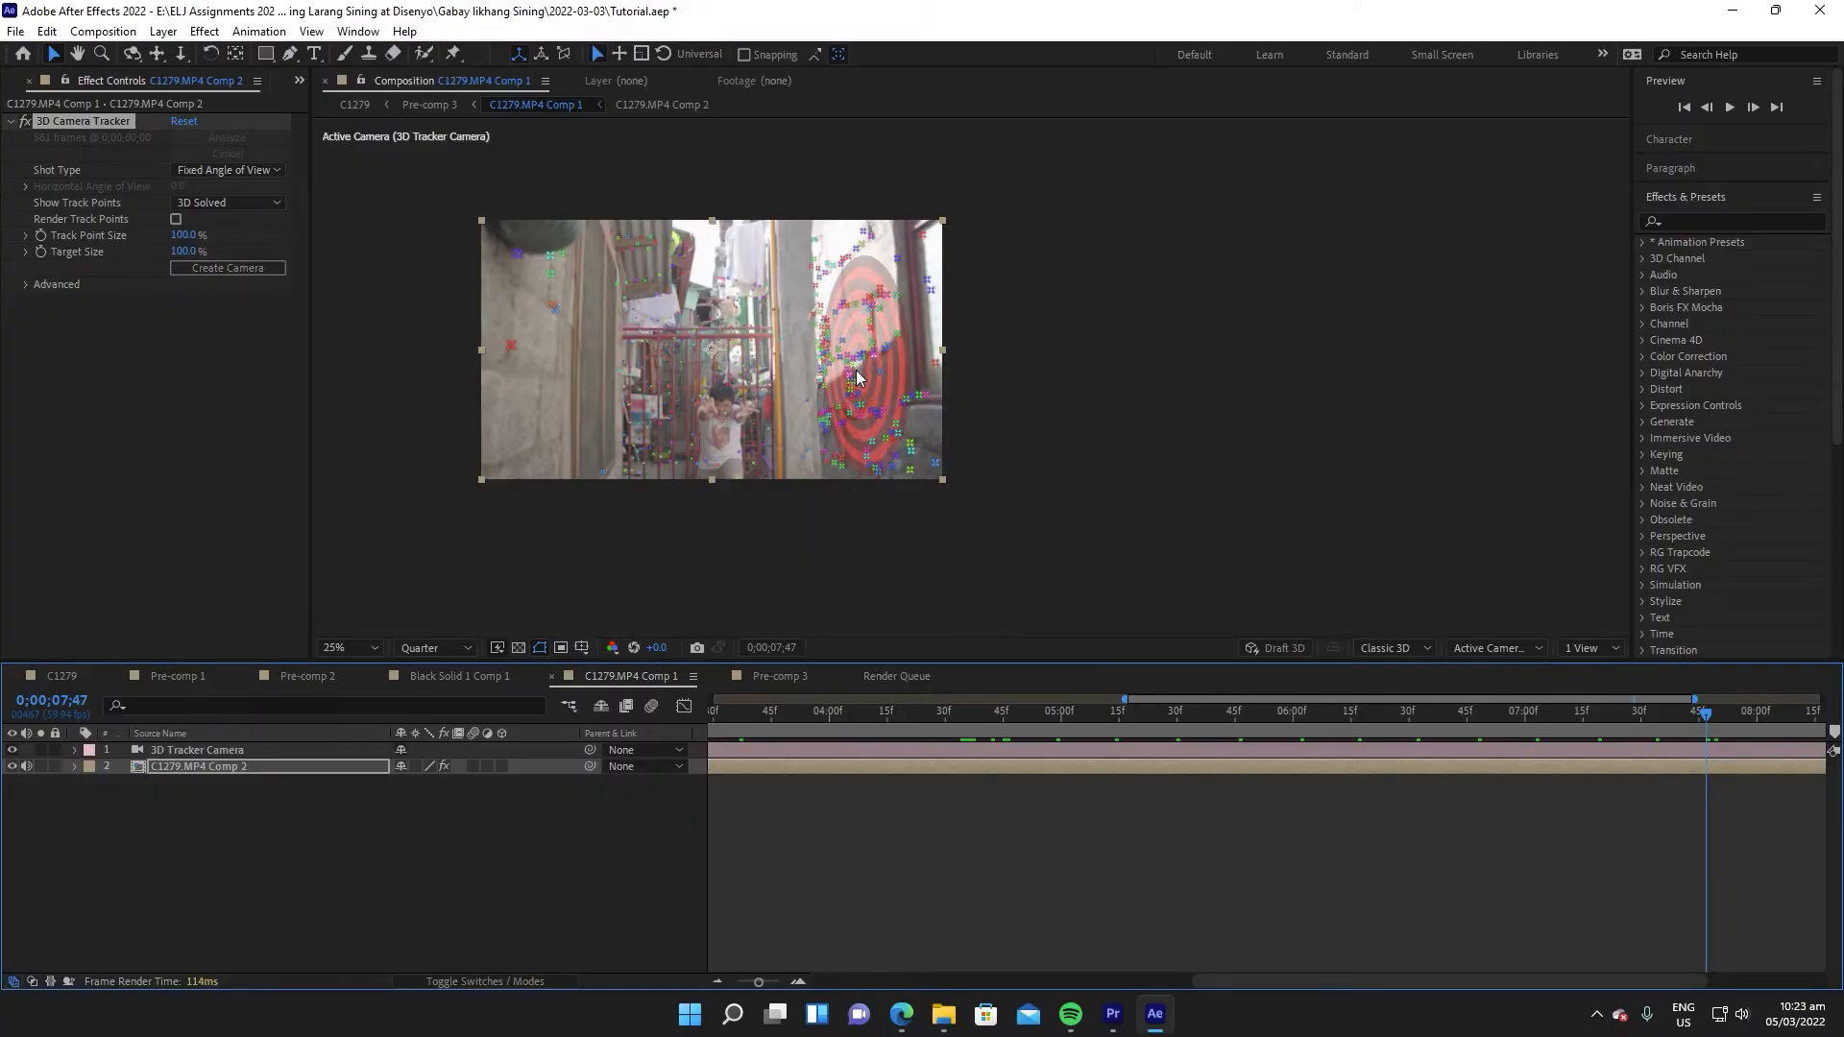
Create a tracked solid and 3D camera from the selected track points.
right_click(857, 374)
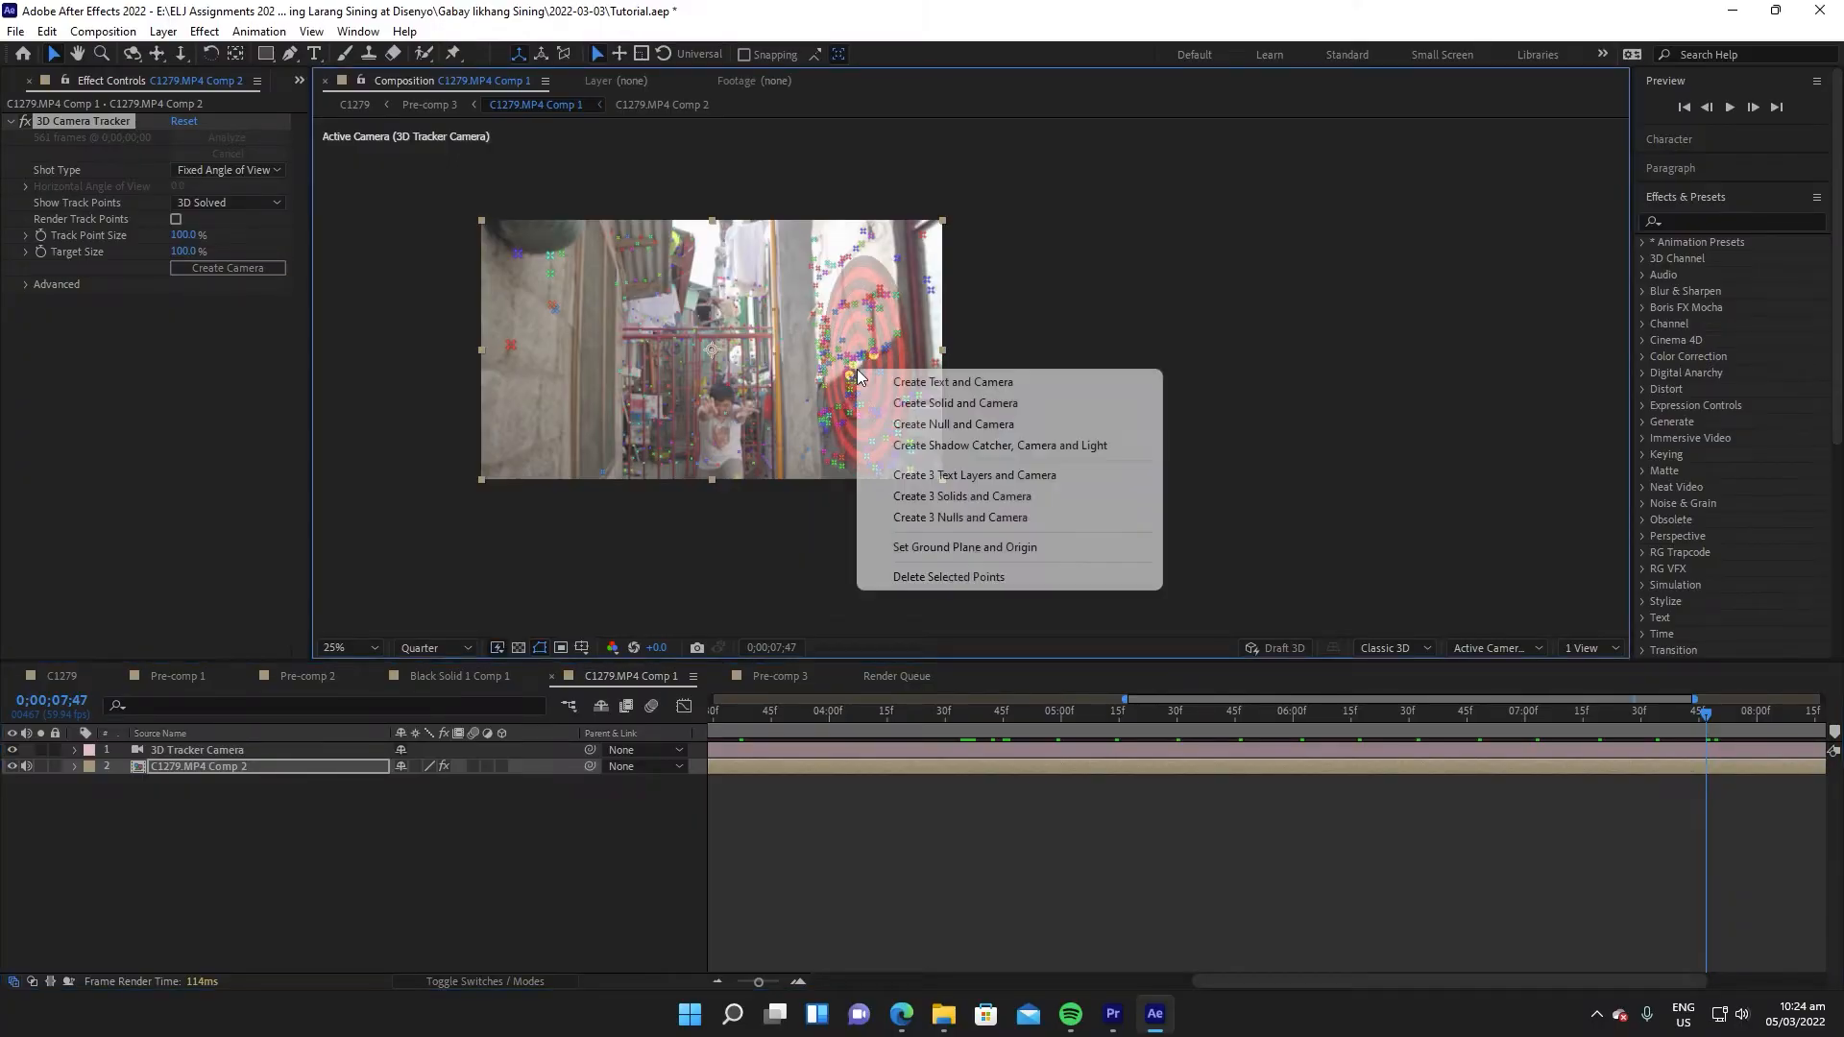
mouse_move(982, 401)
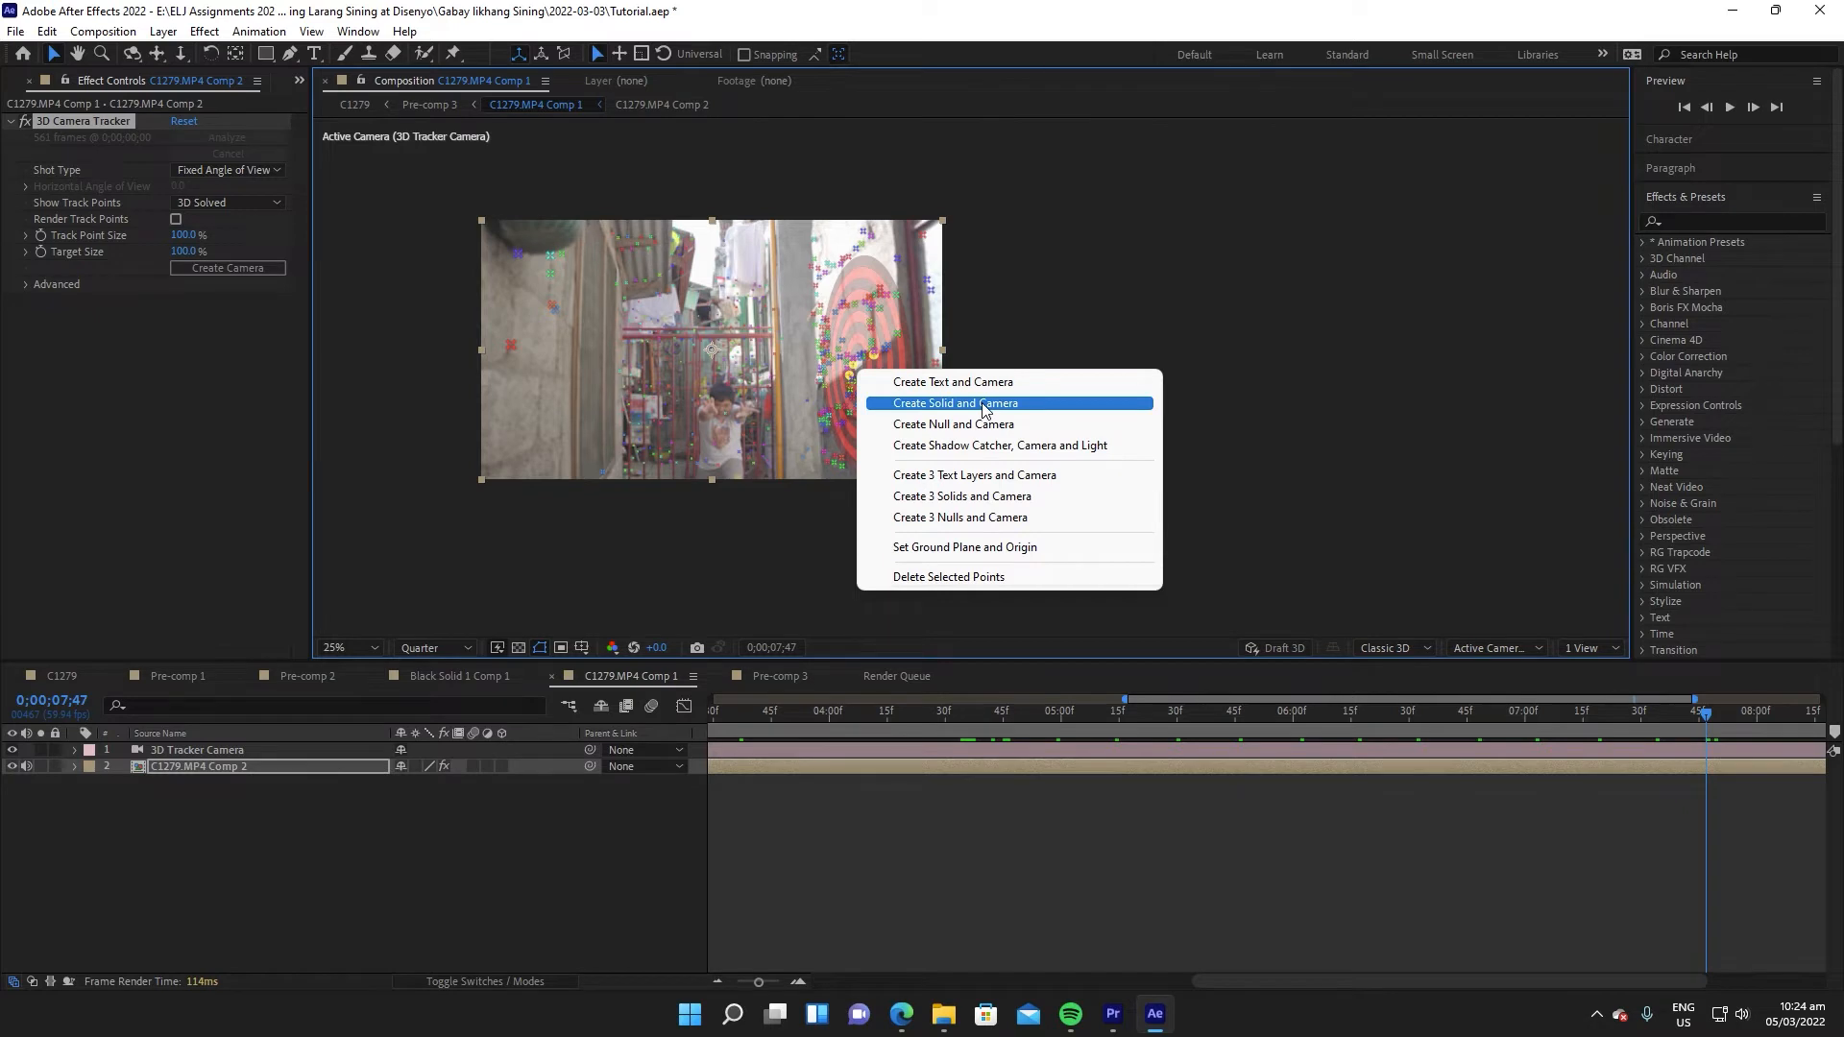
click(952, 401)
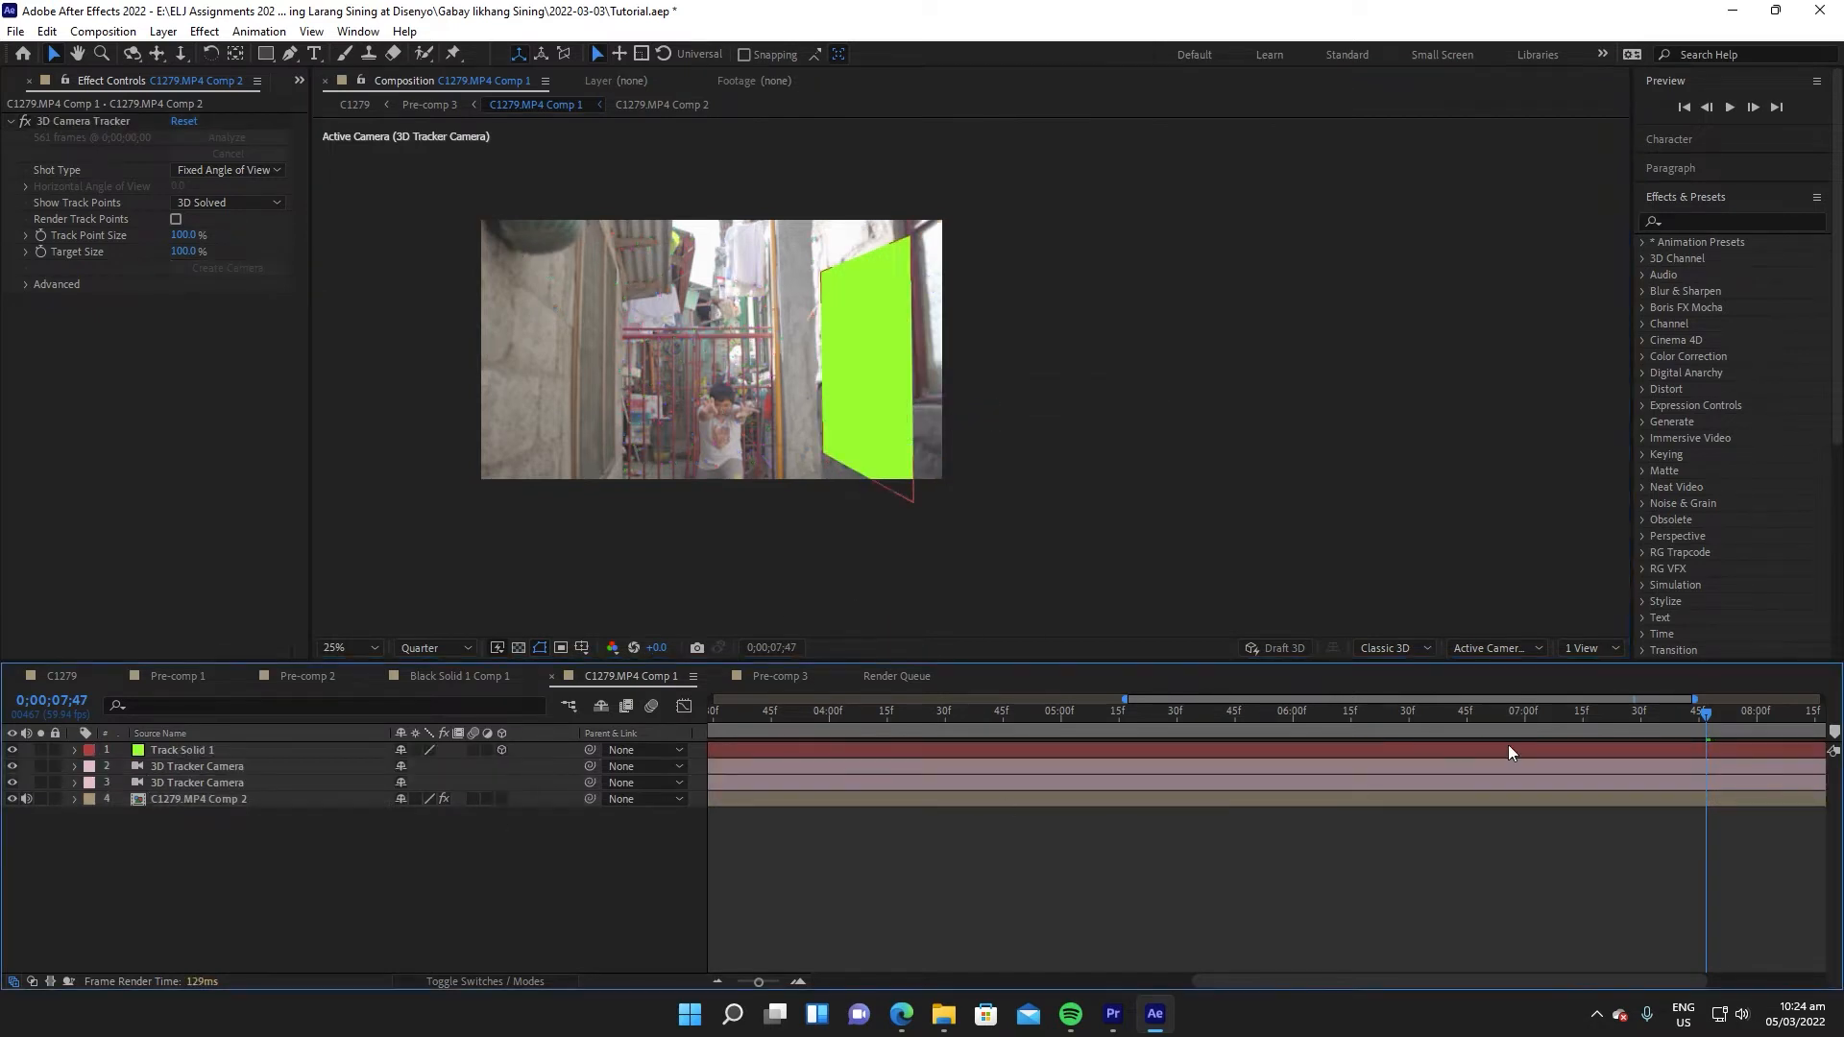
click(1433, 710)
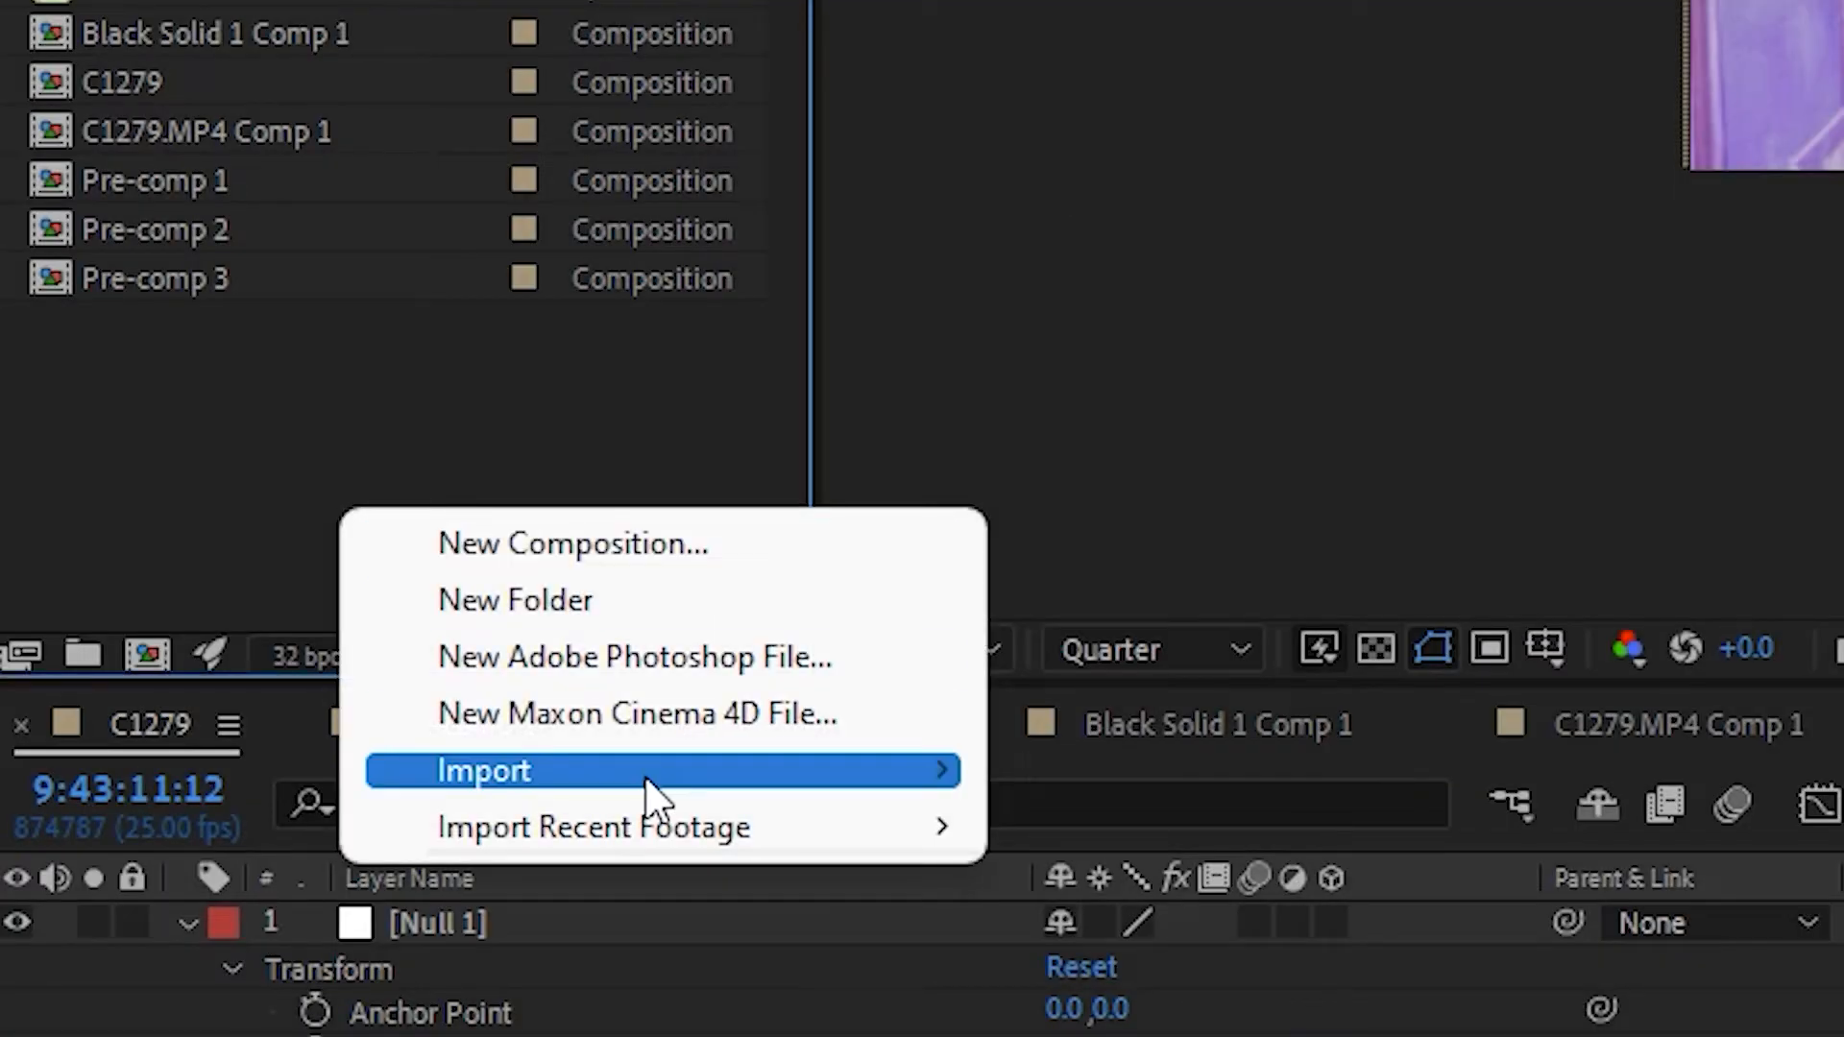
Import a new footage file into the project.
click(482, 770)
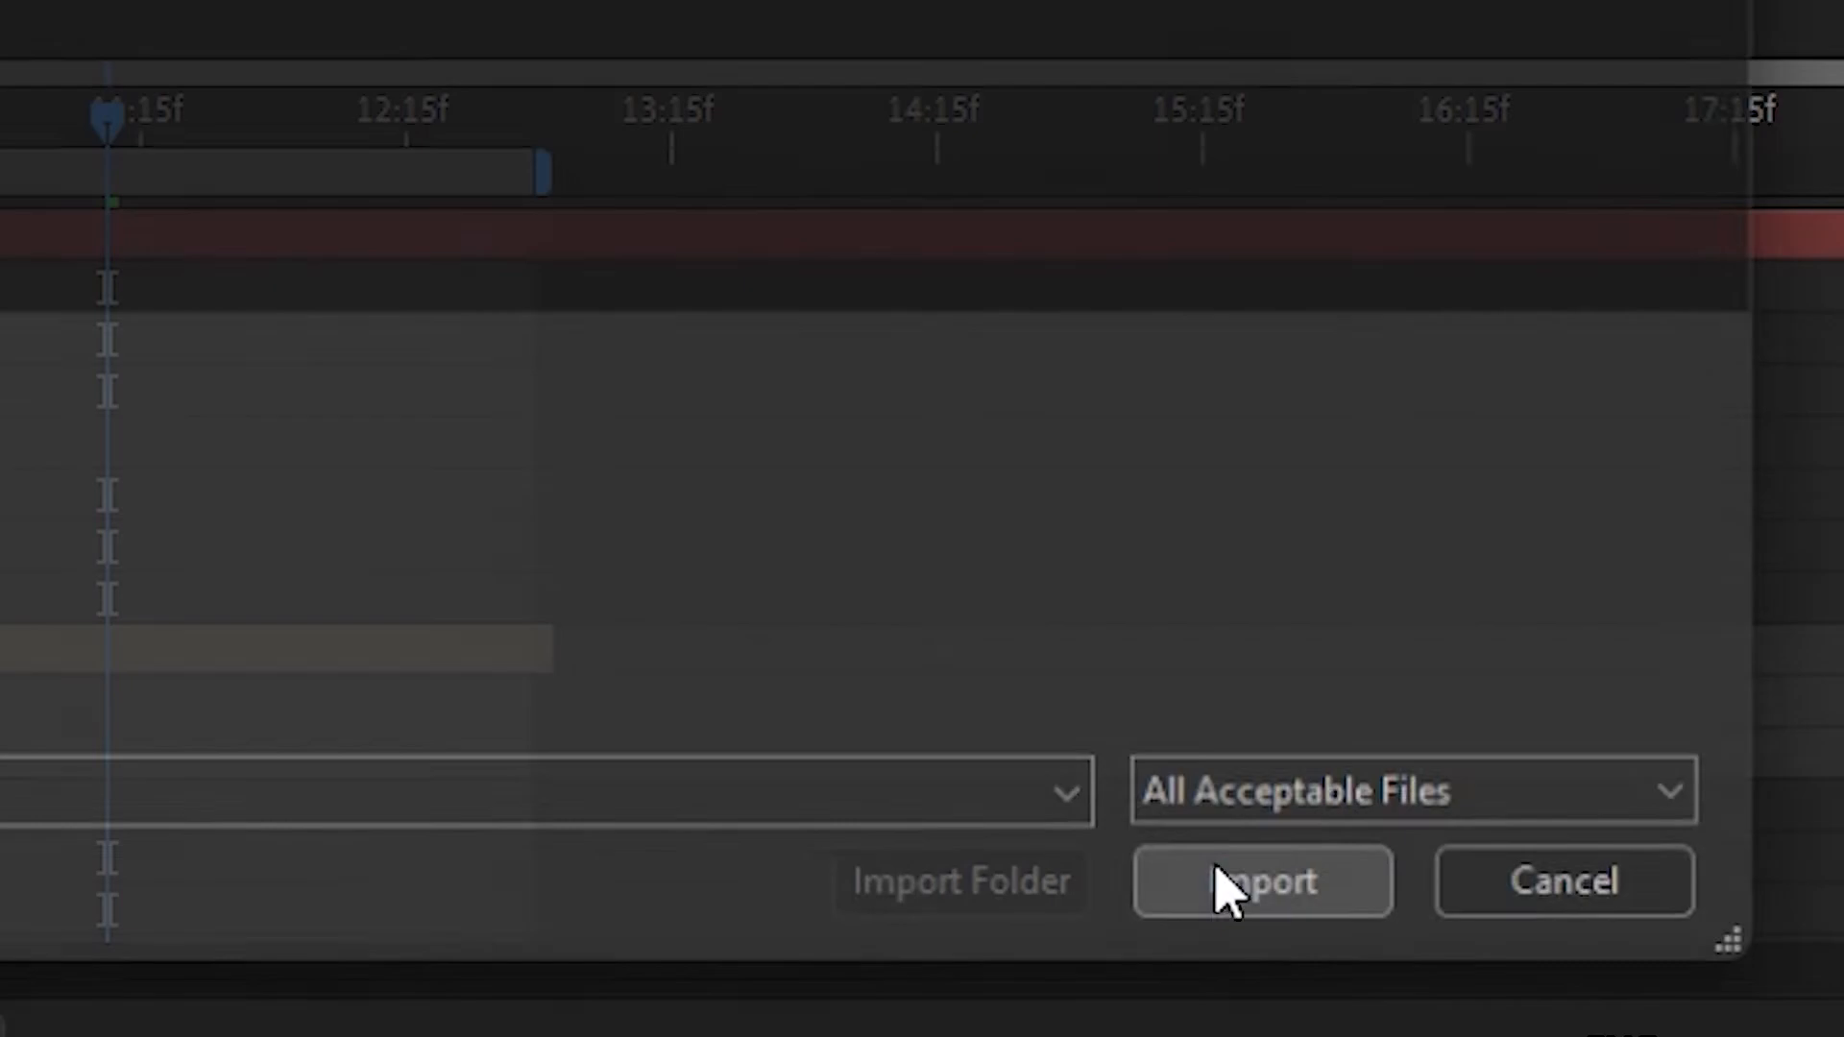
click(1262, 881)
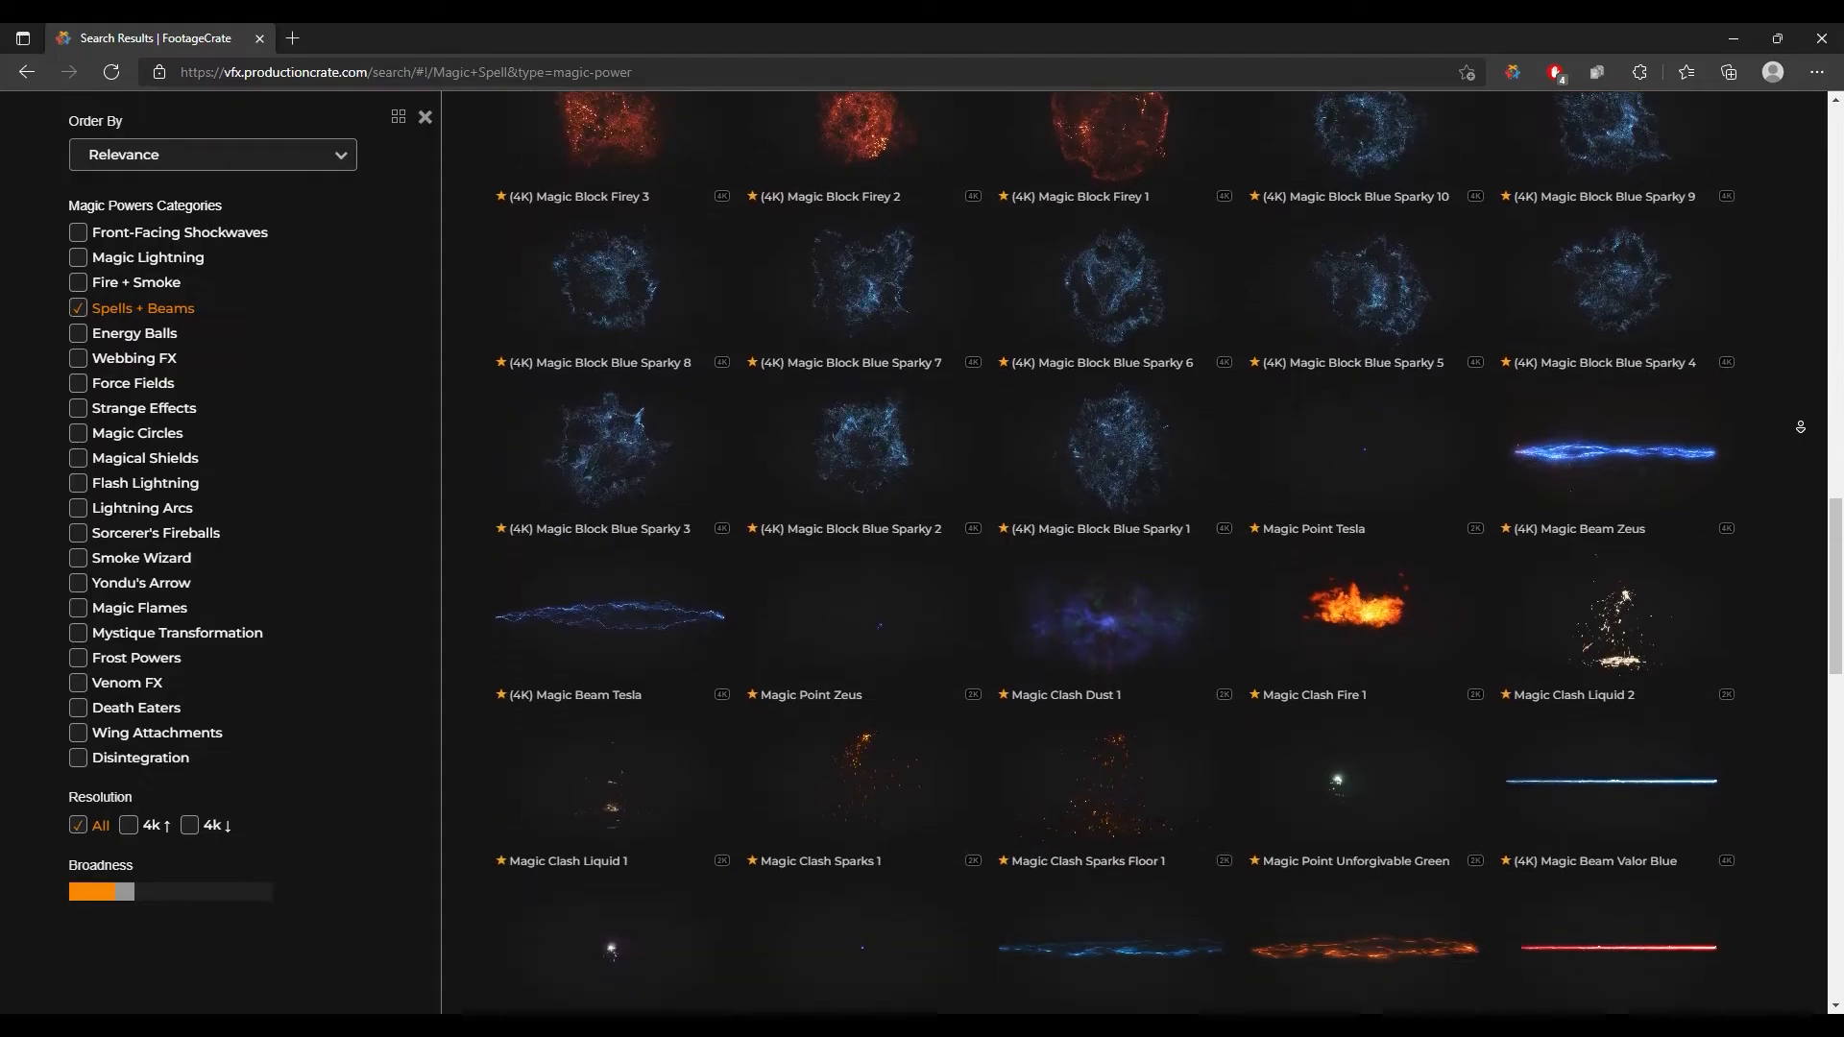
scroll(down, 3)
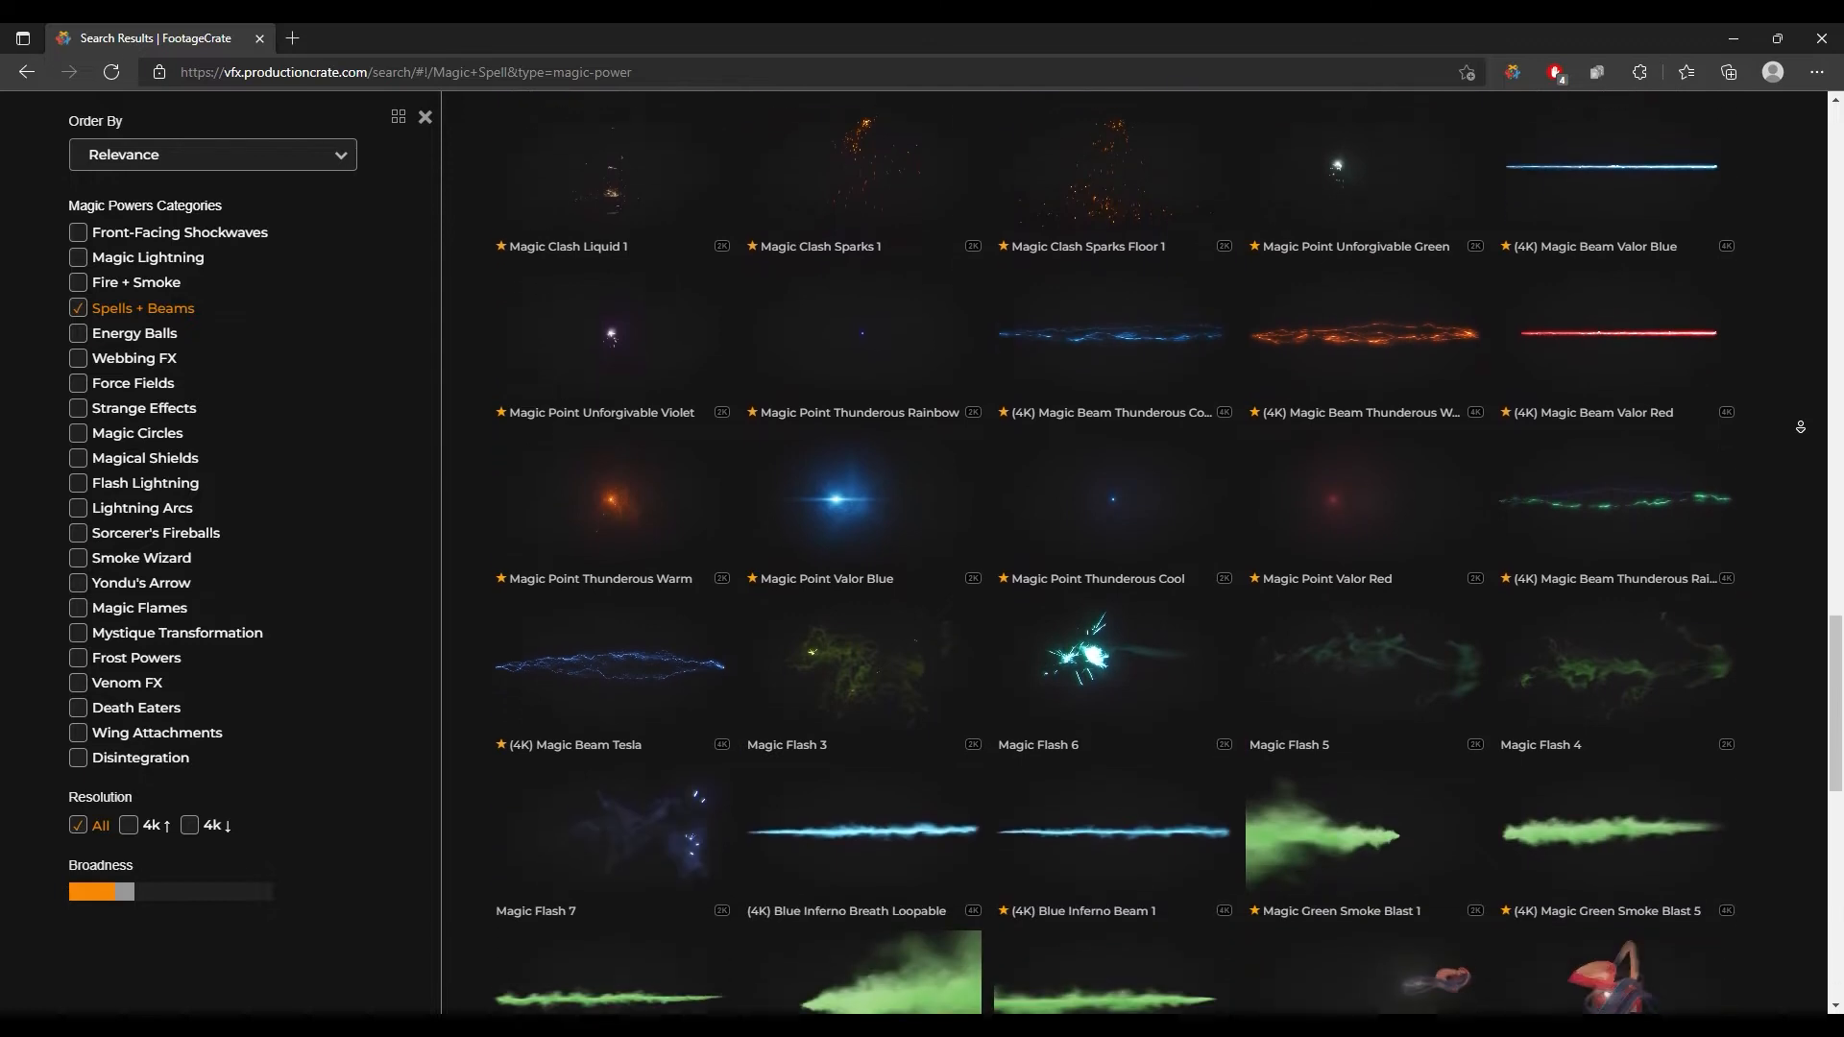
scroll(down, 3)
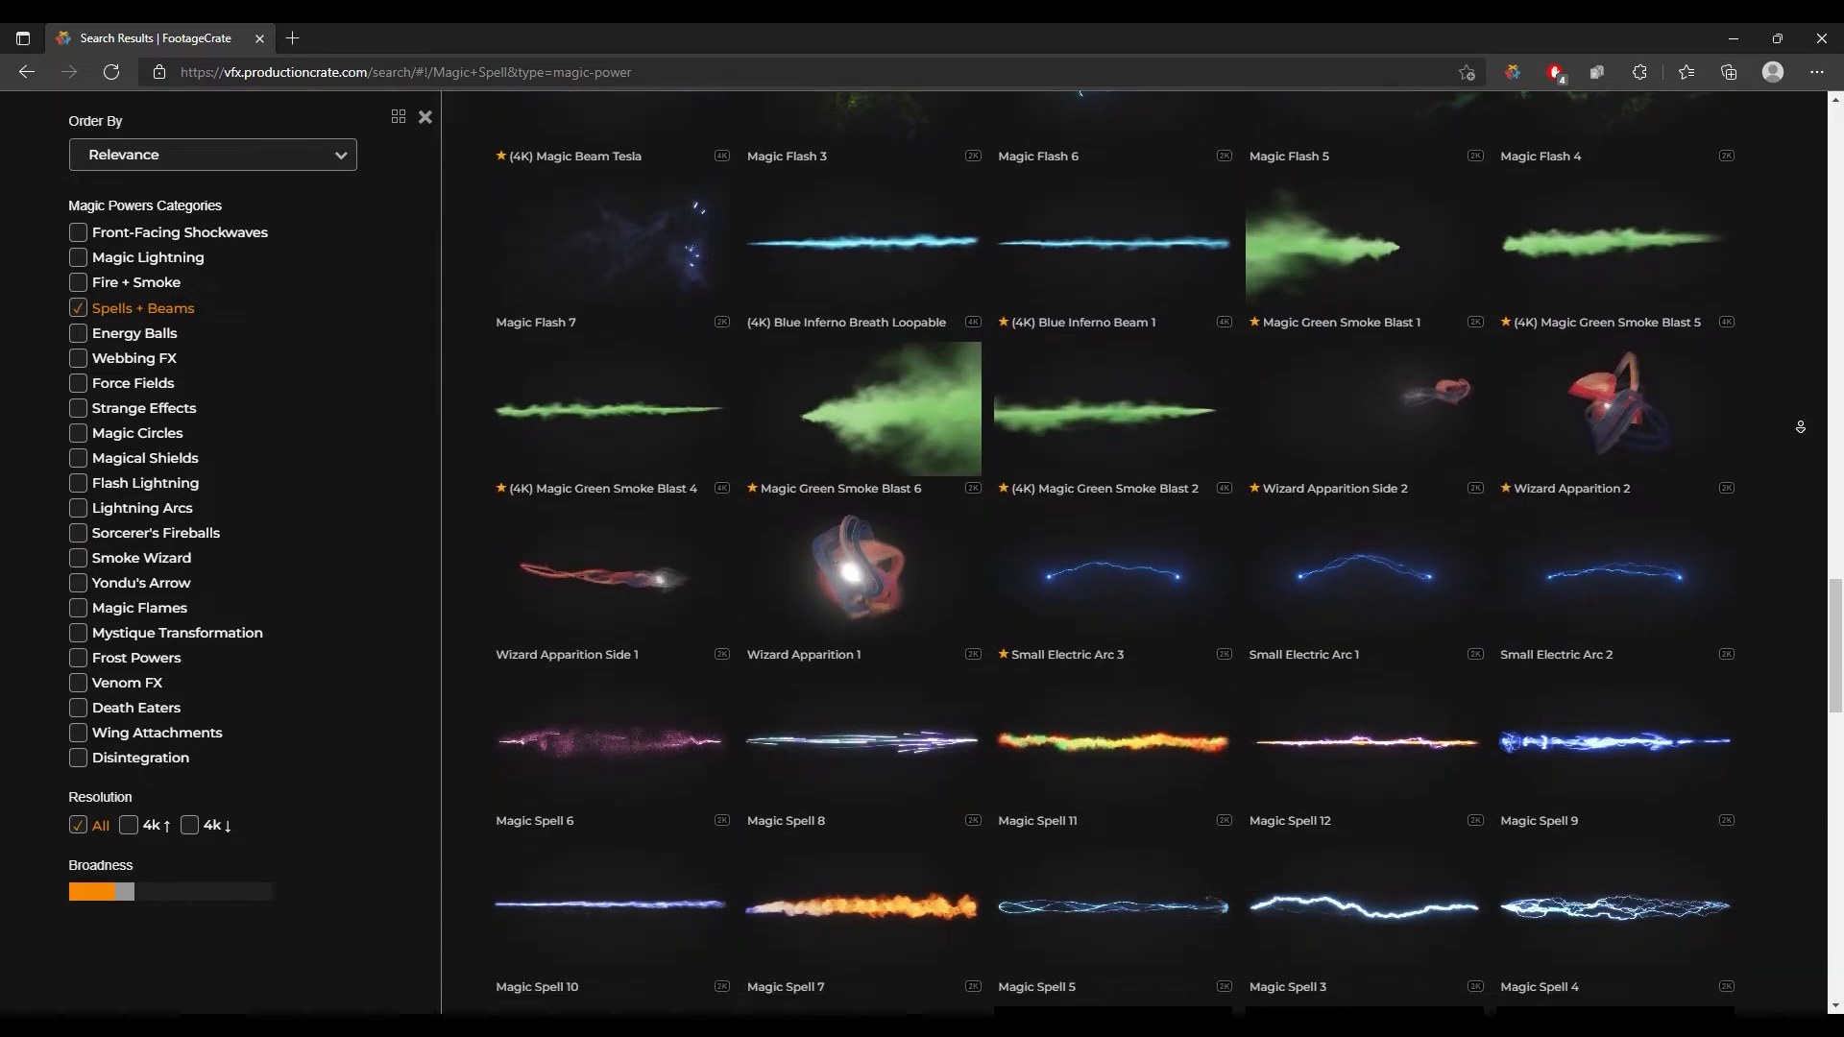
scroll(down, 3)
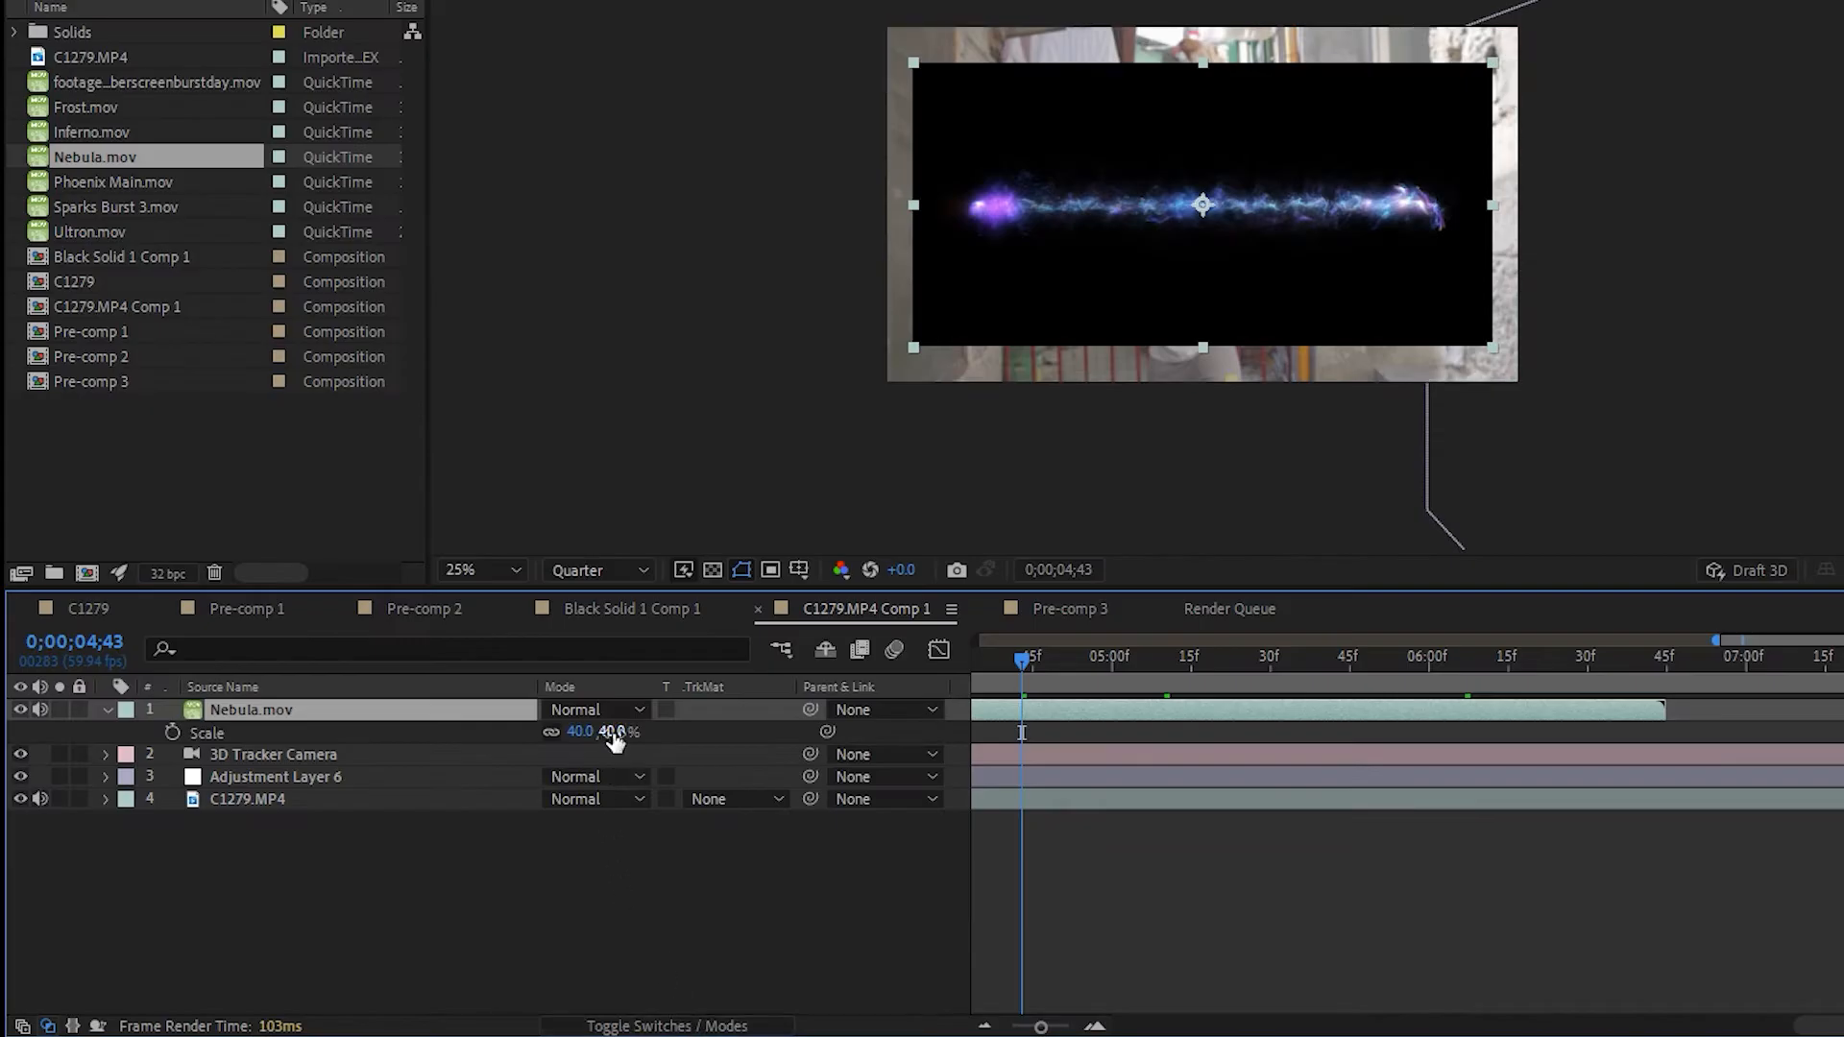
Scale the Nebula.mov beam layer down to about 40%.
click(595, 708)
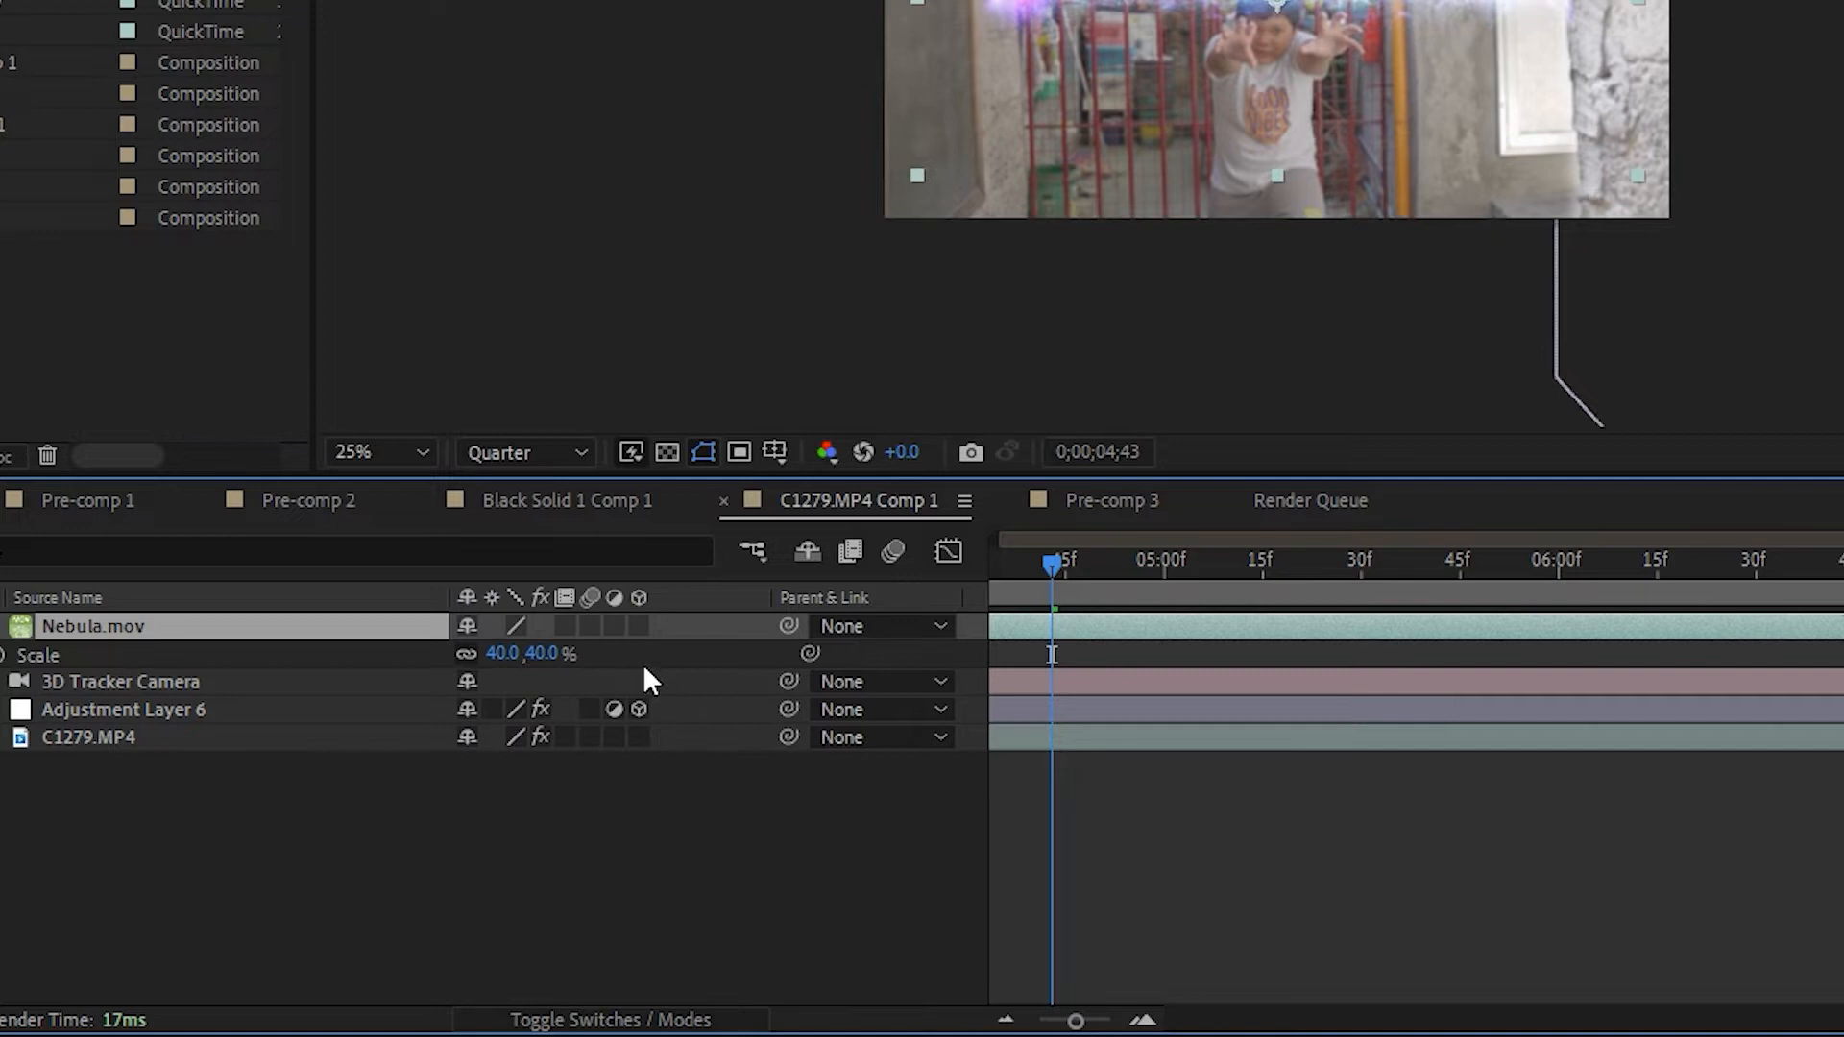
click(641, 626)
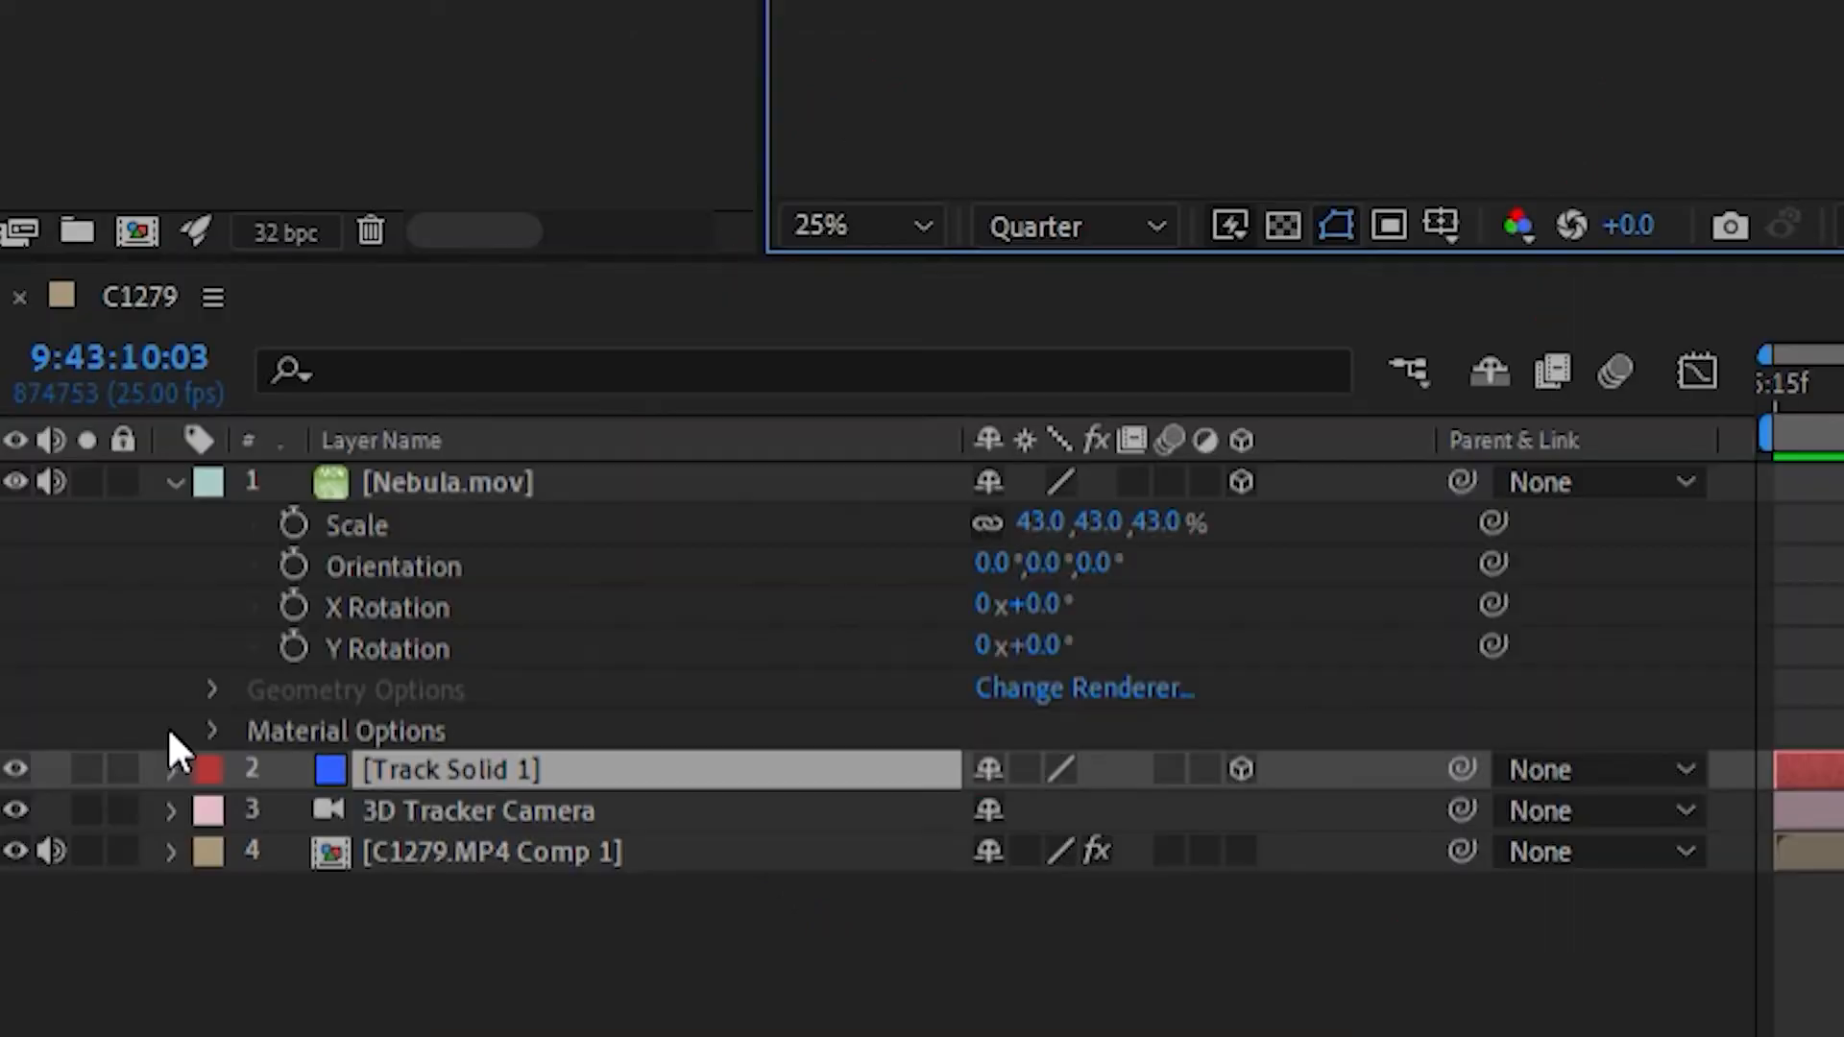
Expand Track Solid 1's Transform to copy its Position and Orientation to the beam.
click(171, 768)
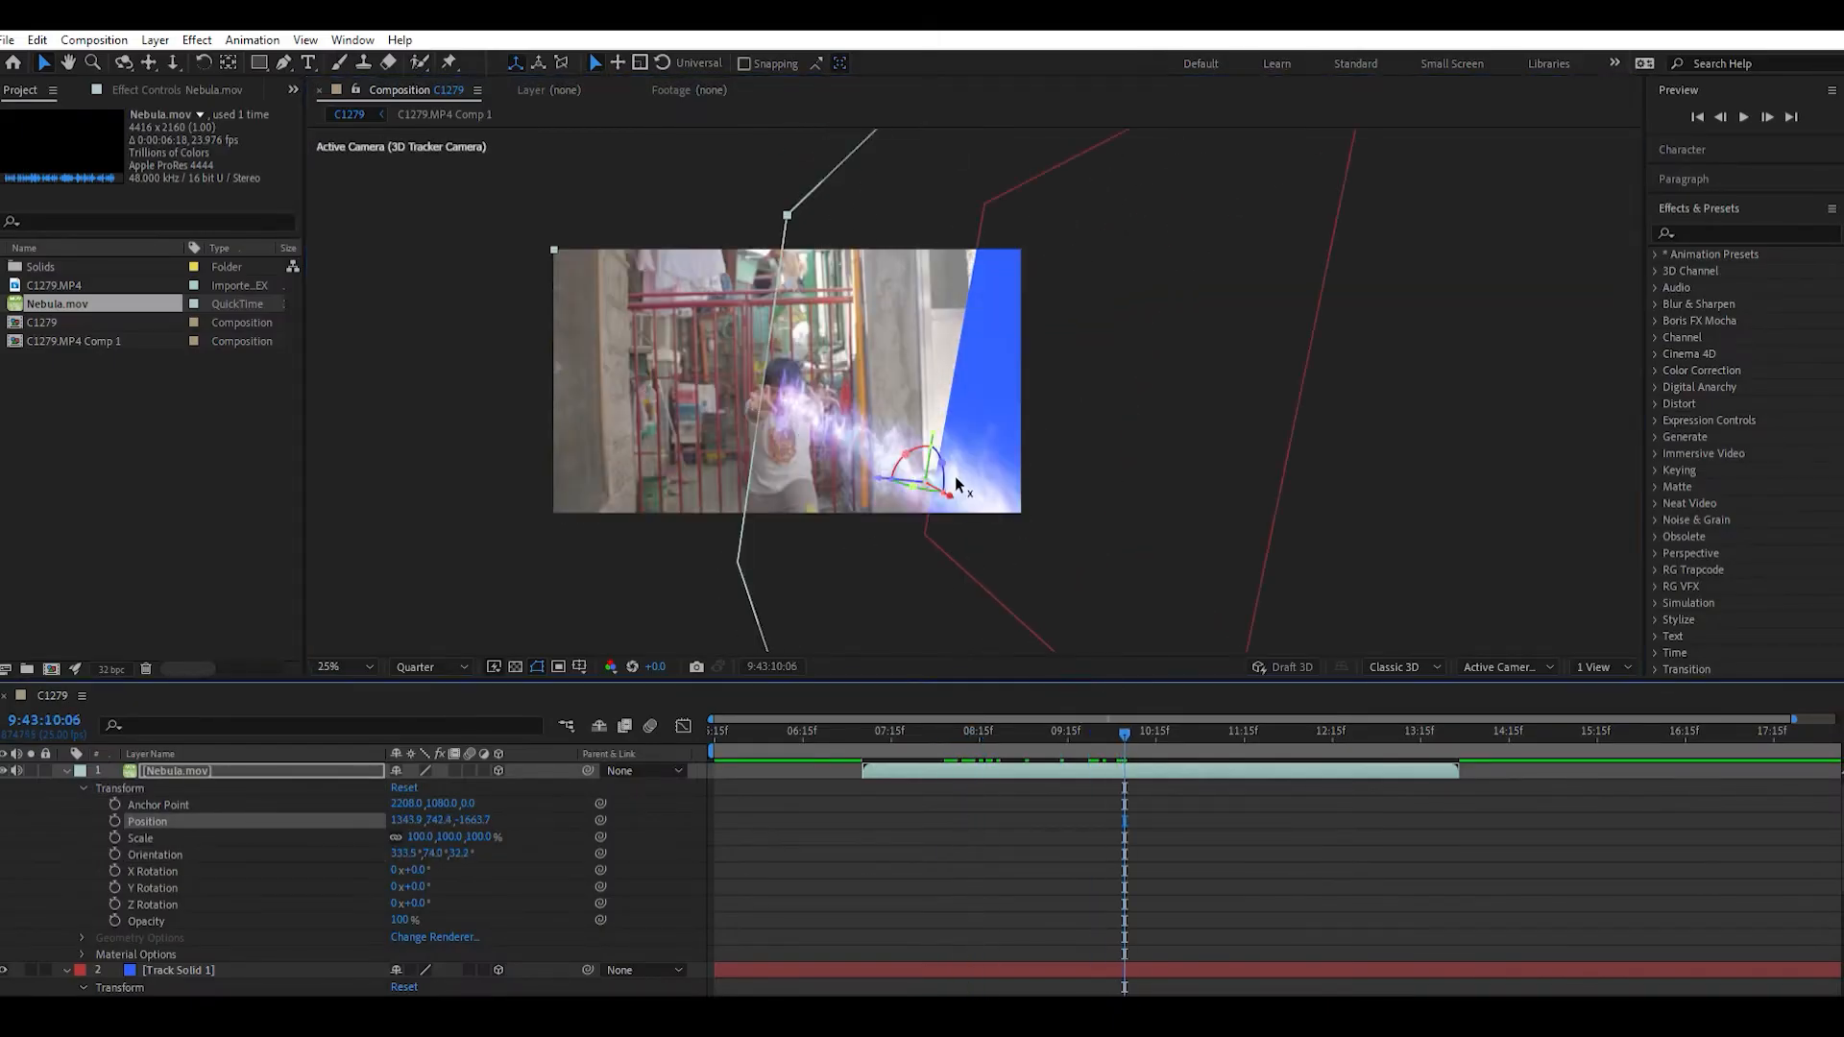
Move to an earlier frame and stretch and rotate the beam to streak from the boy's hands.
click(835, 729)
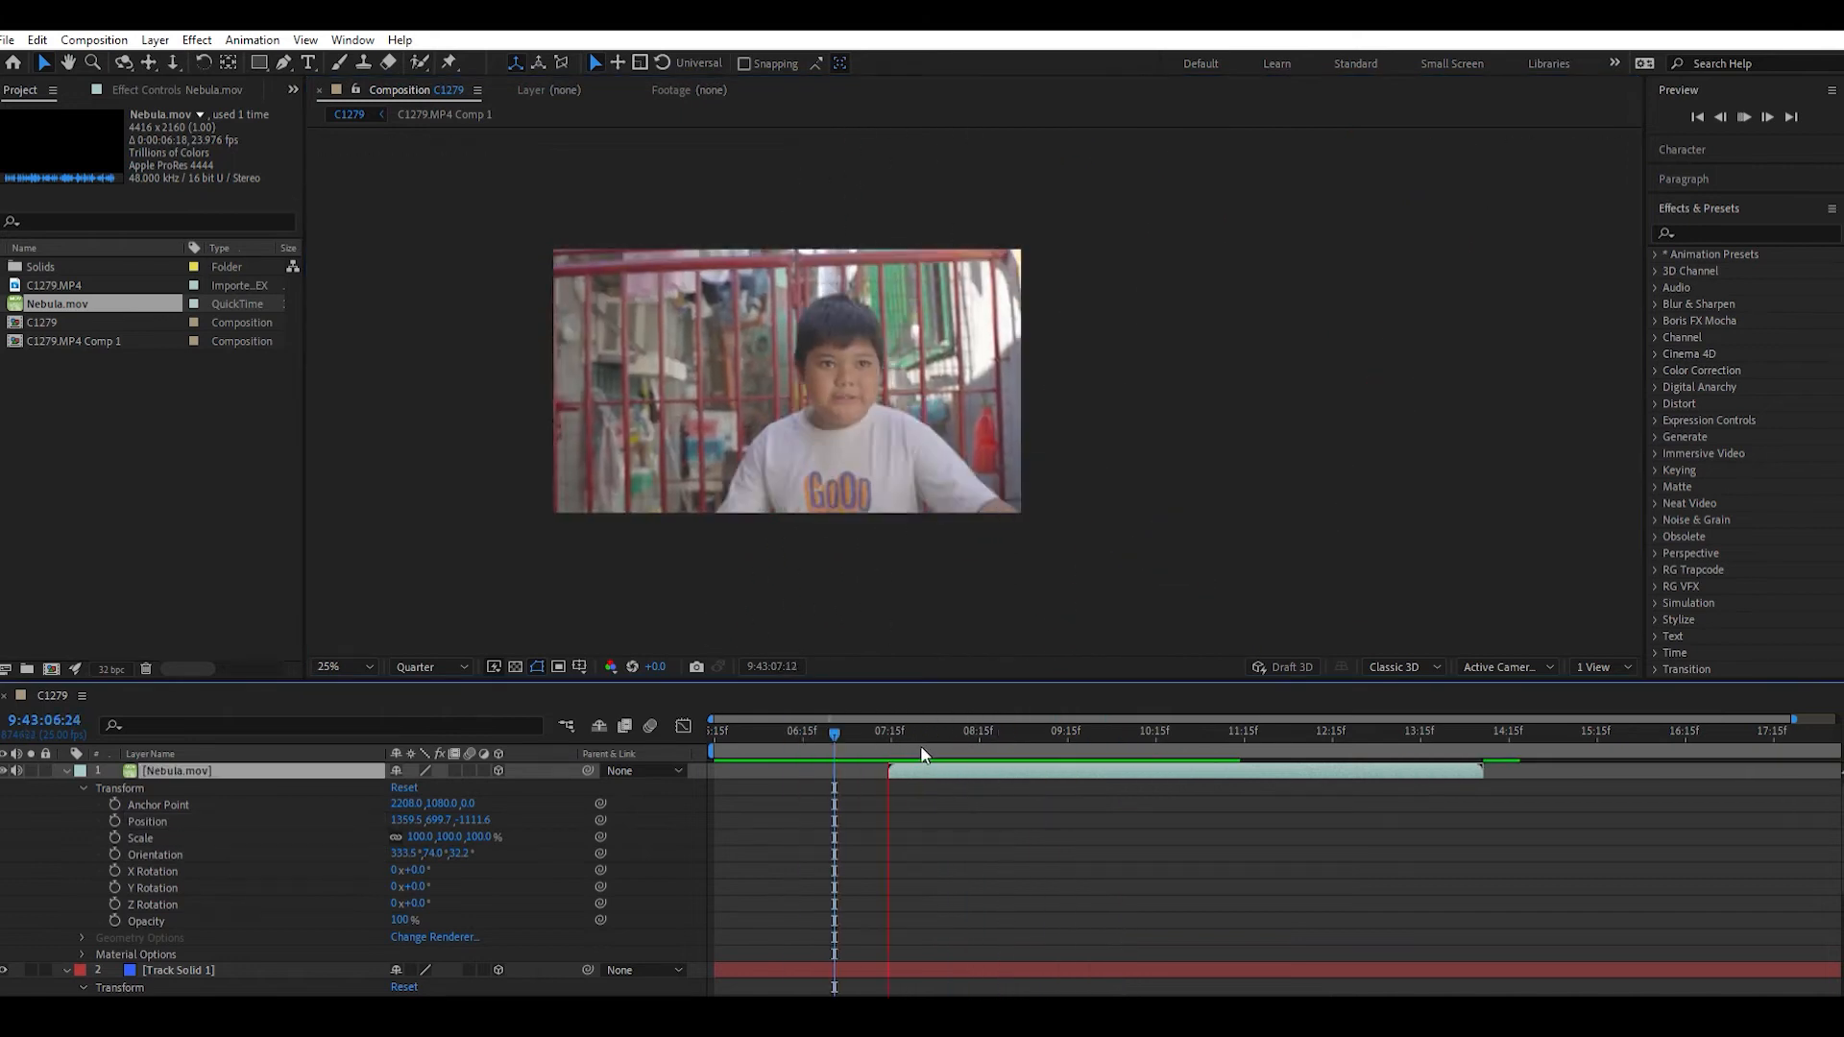
click(1039, 730)
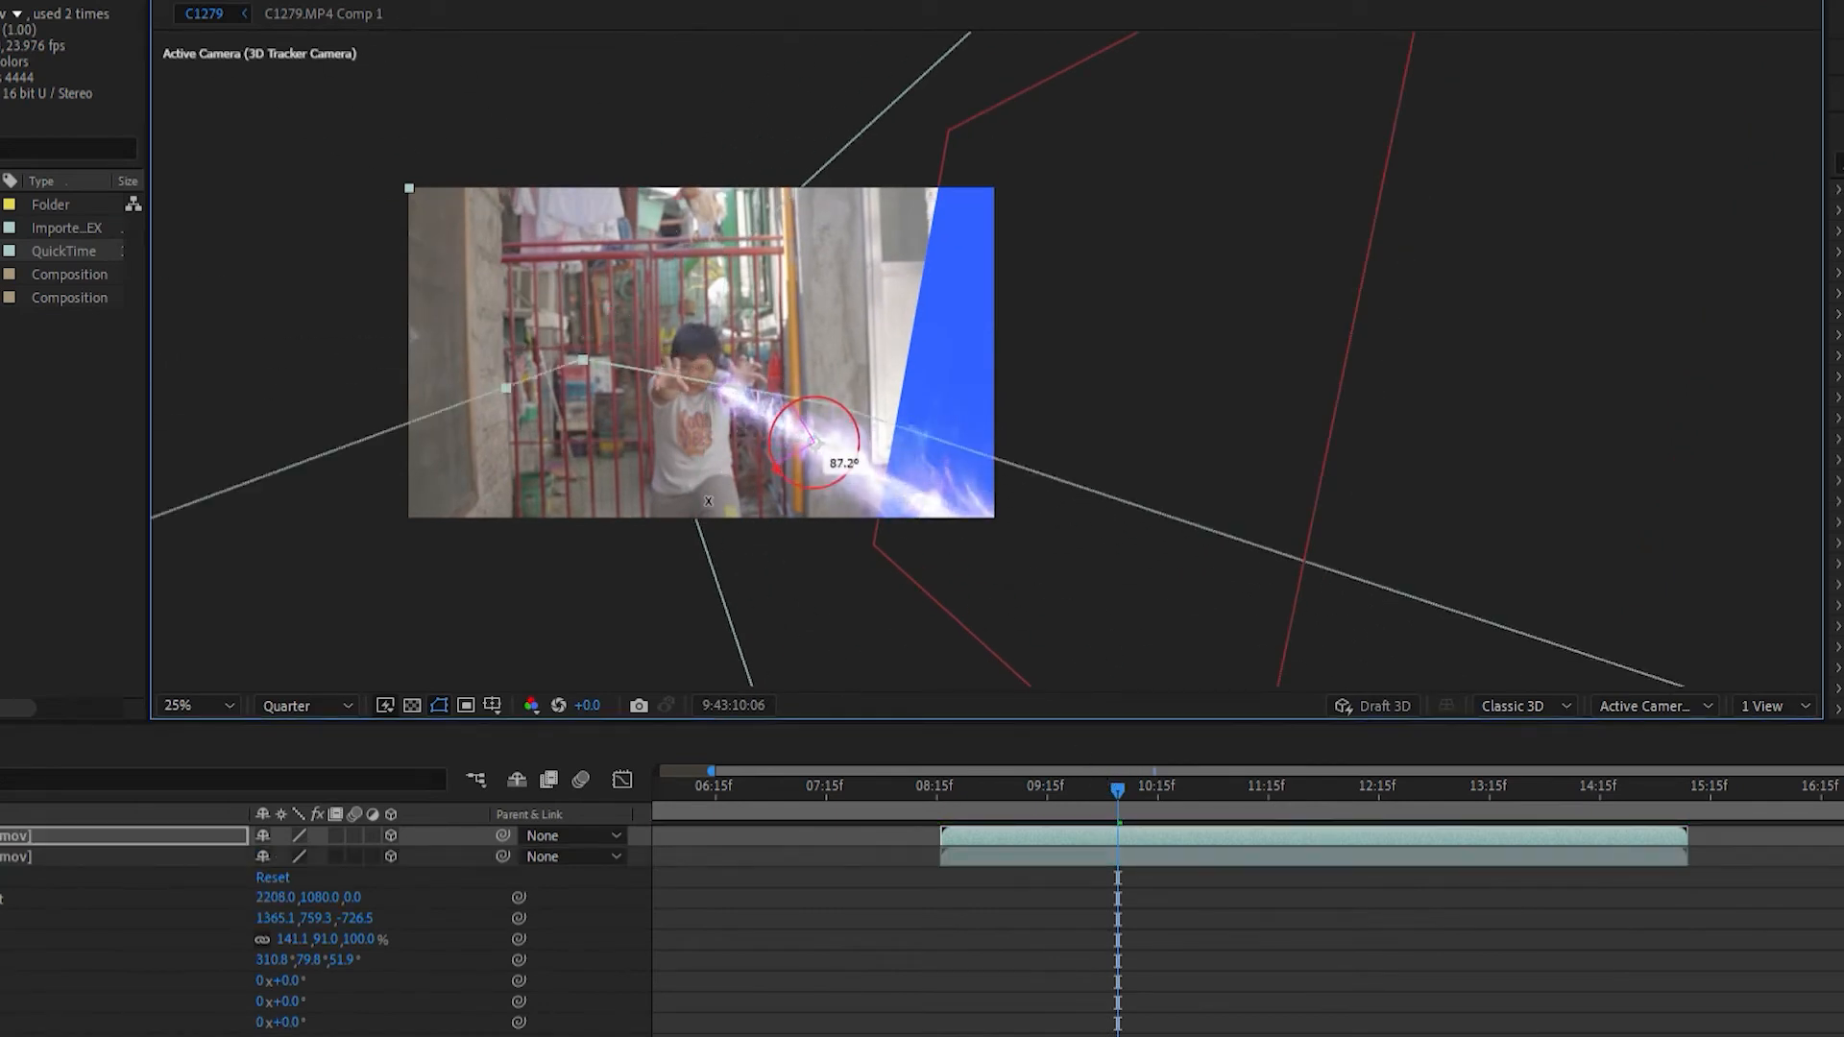
click(937, 786)
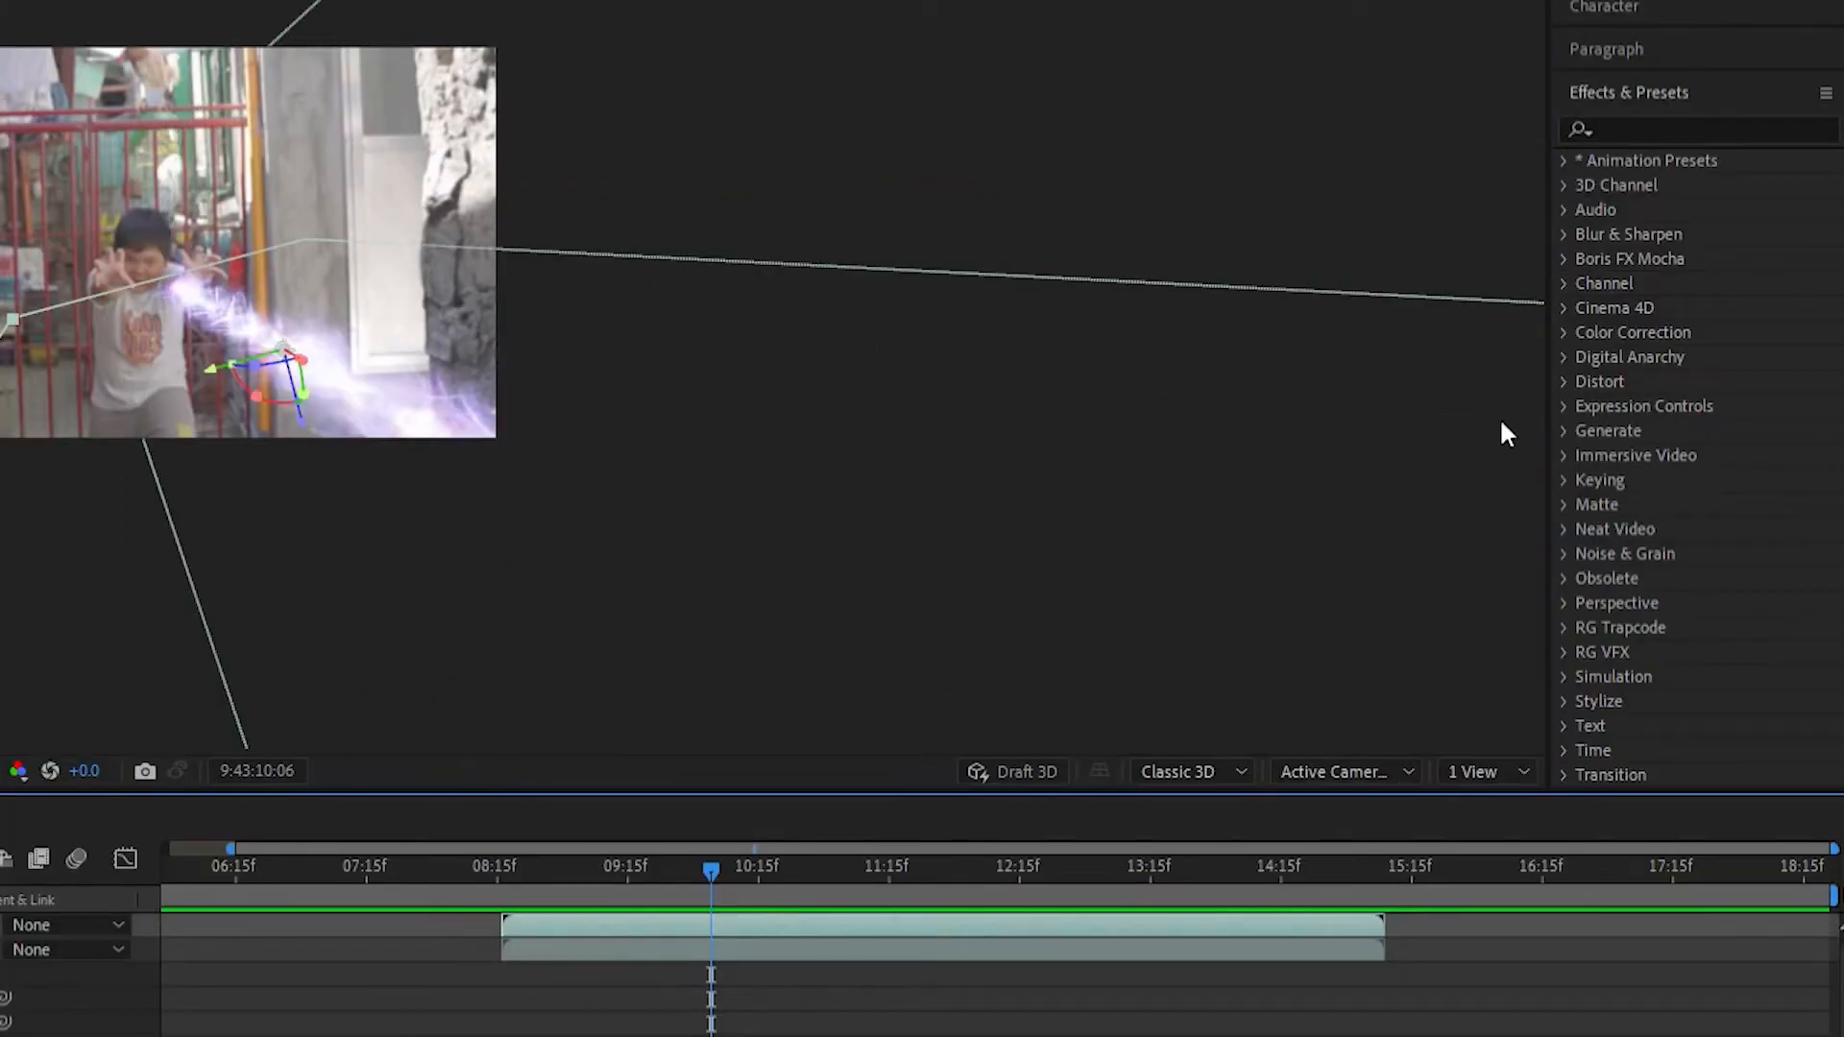
Search Effects & Presets for 'lum' to find a luma-based effect.
text(lum)
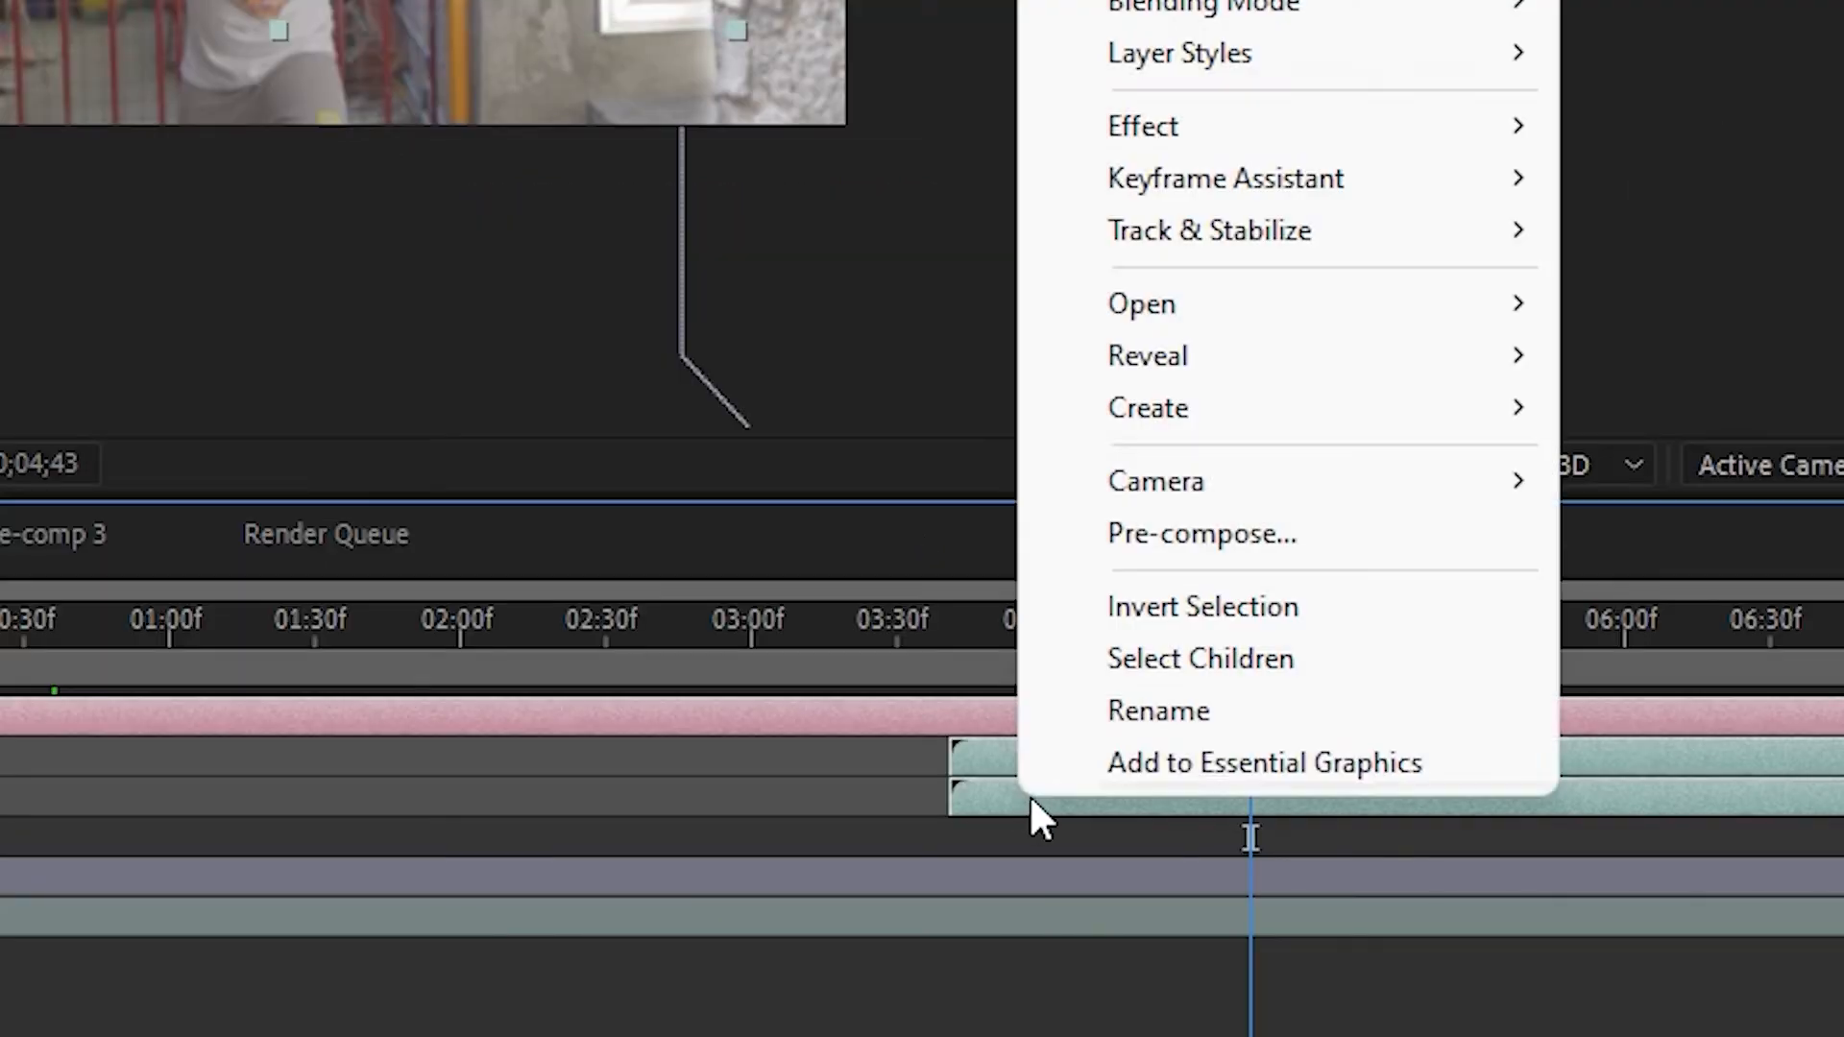
Pre-compose the selected layers, including the 3D Tracker Camera, with all attributes moved.
click(1201, 532)
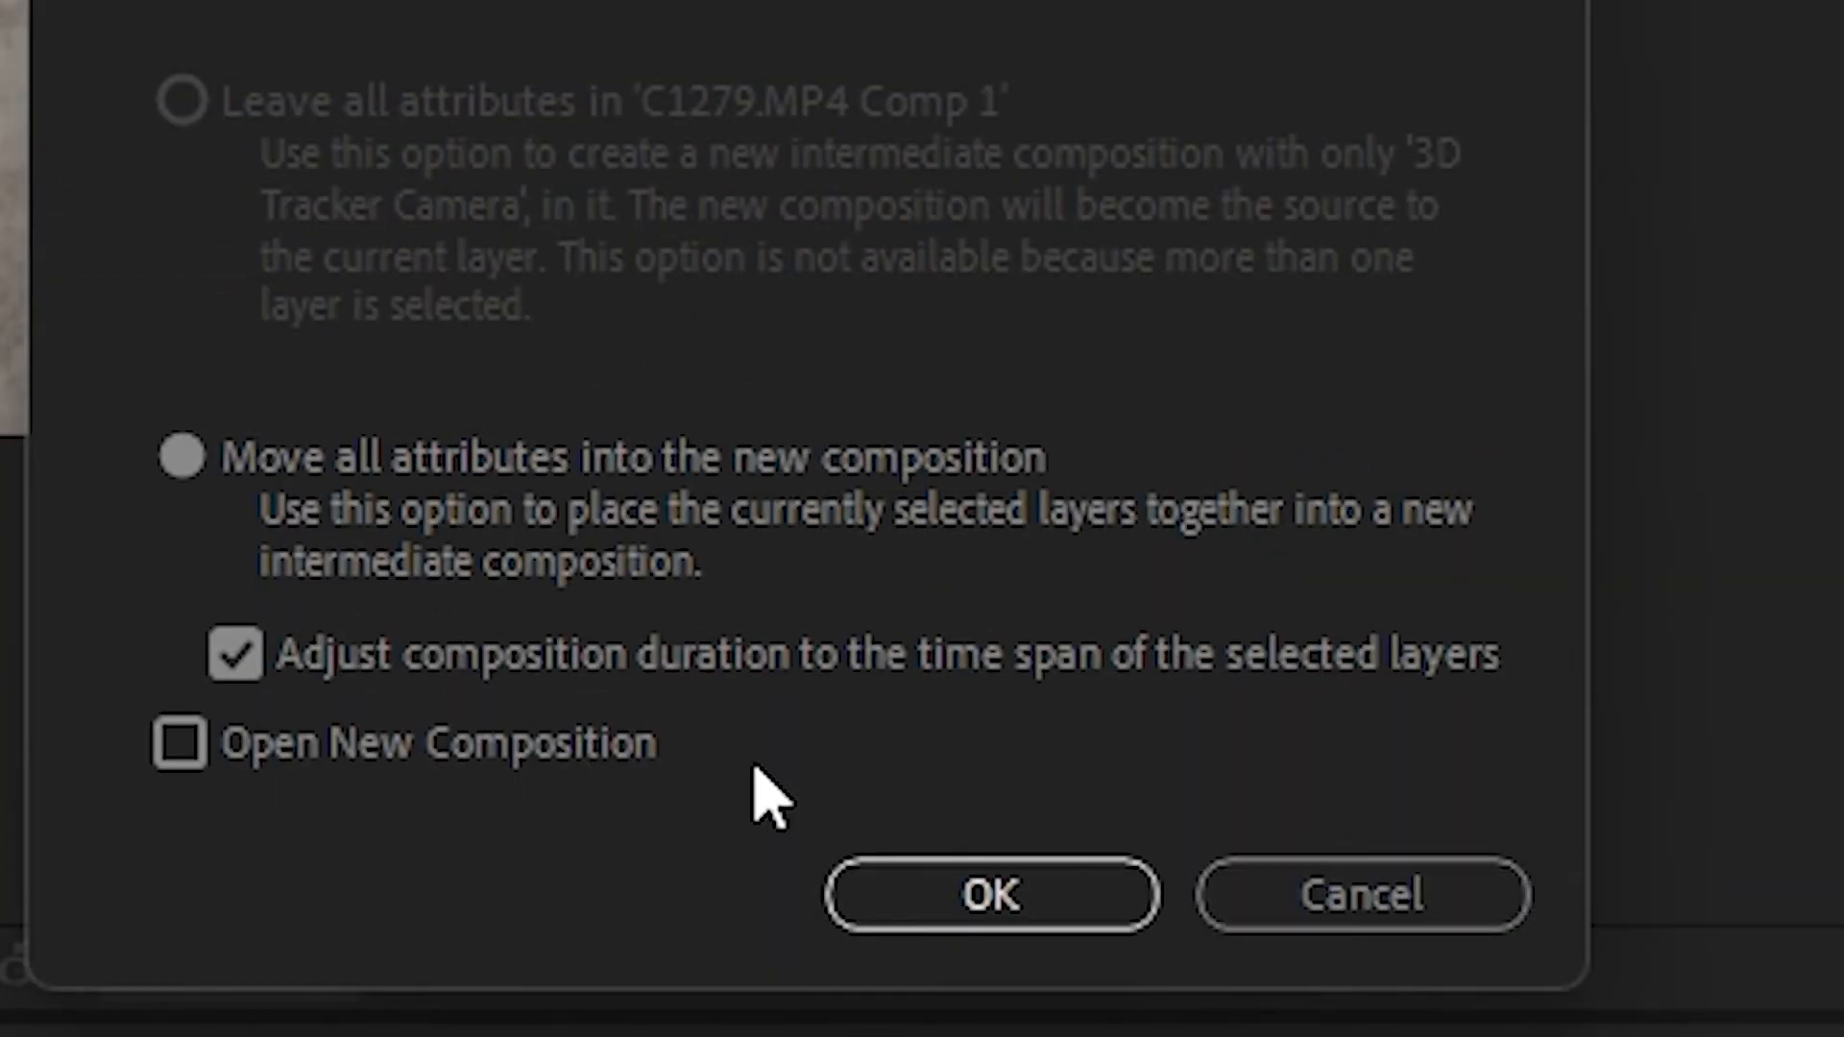
click(991, 895)
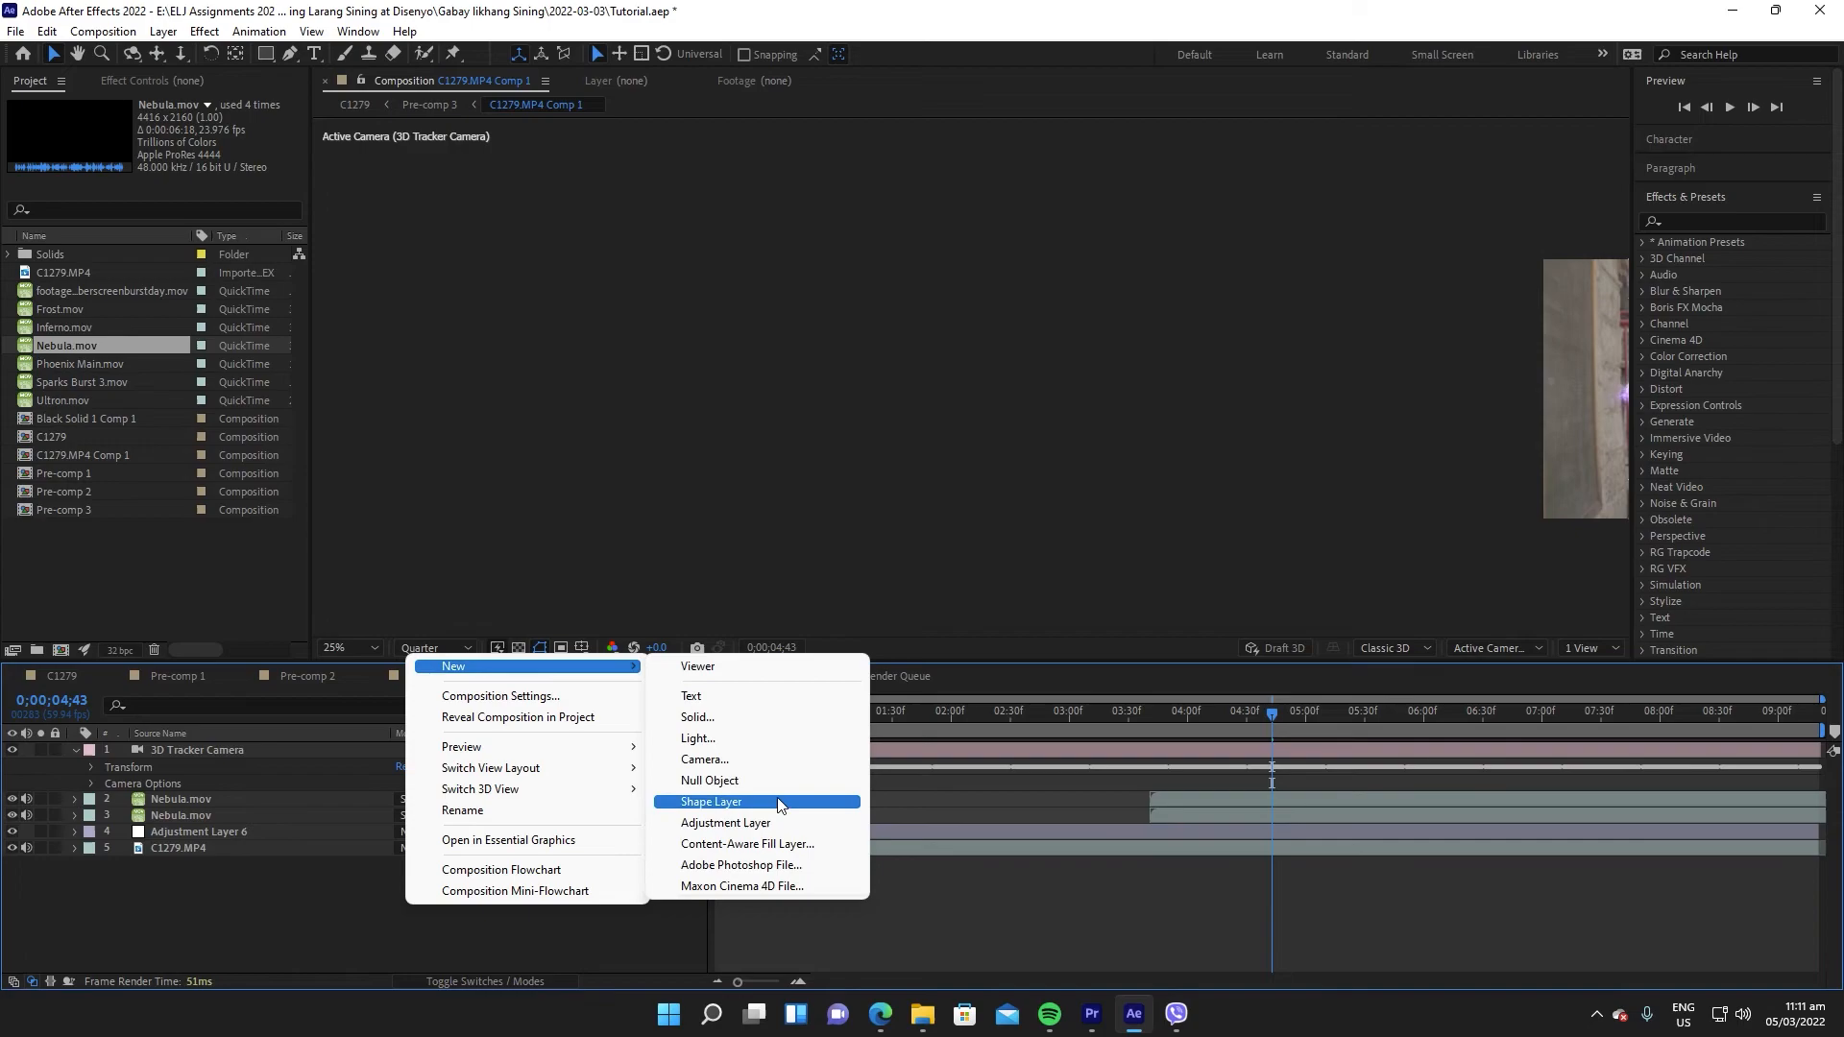
Name the adjustment layer 'heat' and search 'turbul' to apply Turbulent Displace.
text(heat)
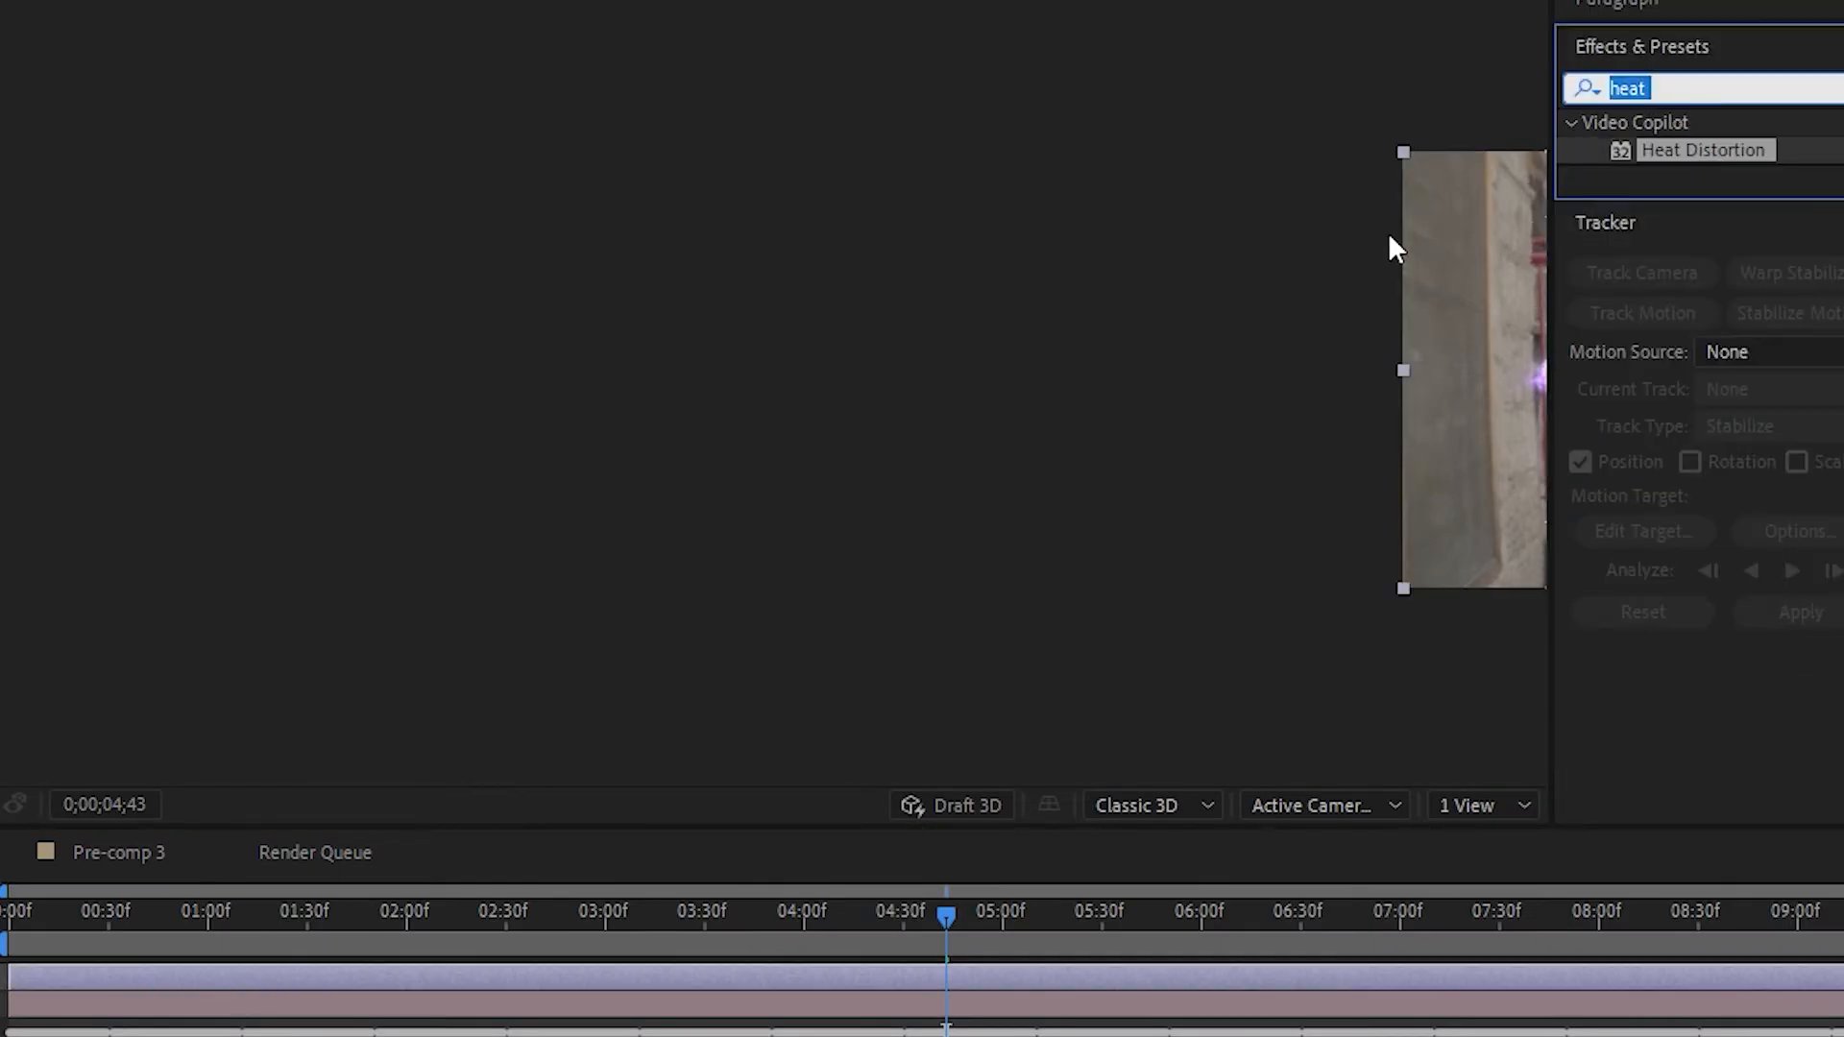
text(turbul)
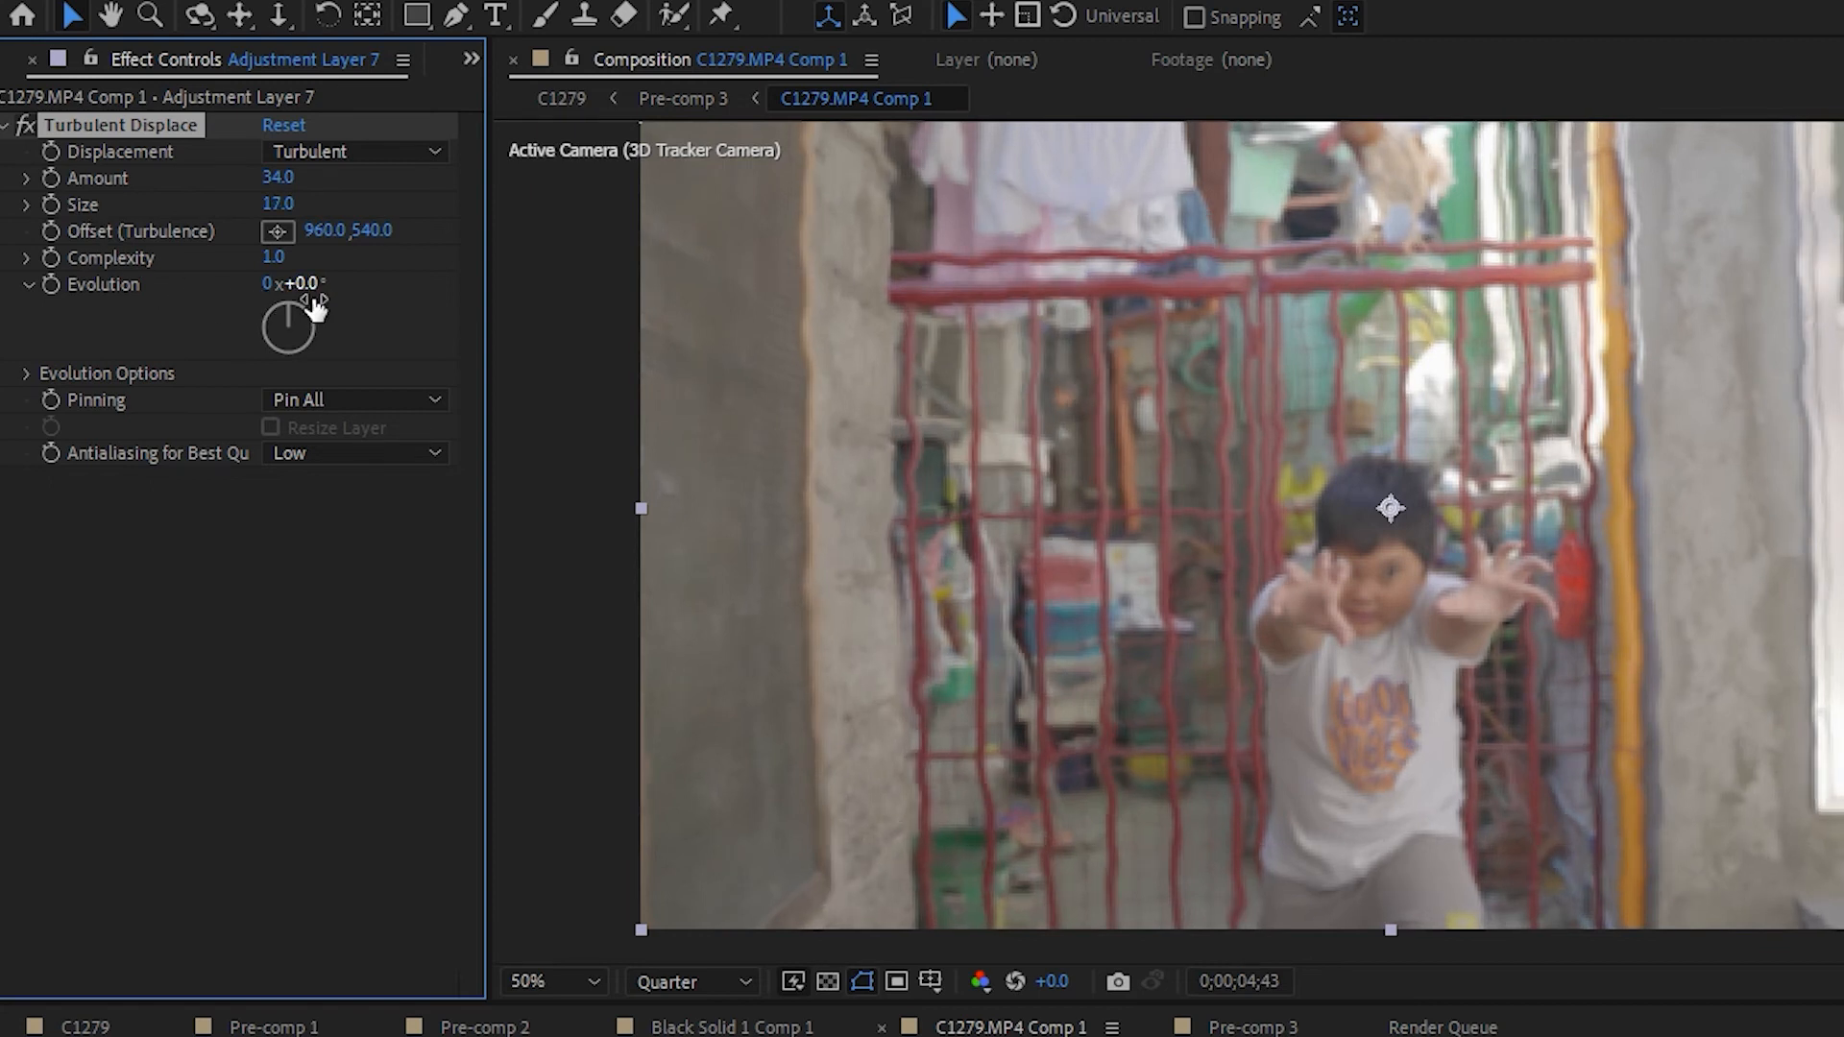
Scrub Turbulent Displace's Evolution and set Adjustment Layer 7's track matte to Luma Matte 'Nebula.mov'.
drag(286, 326, 317, 294)
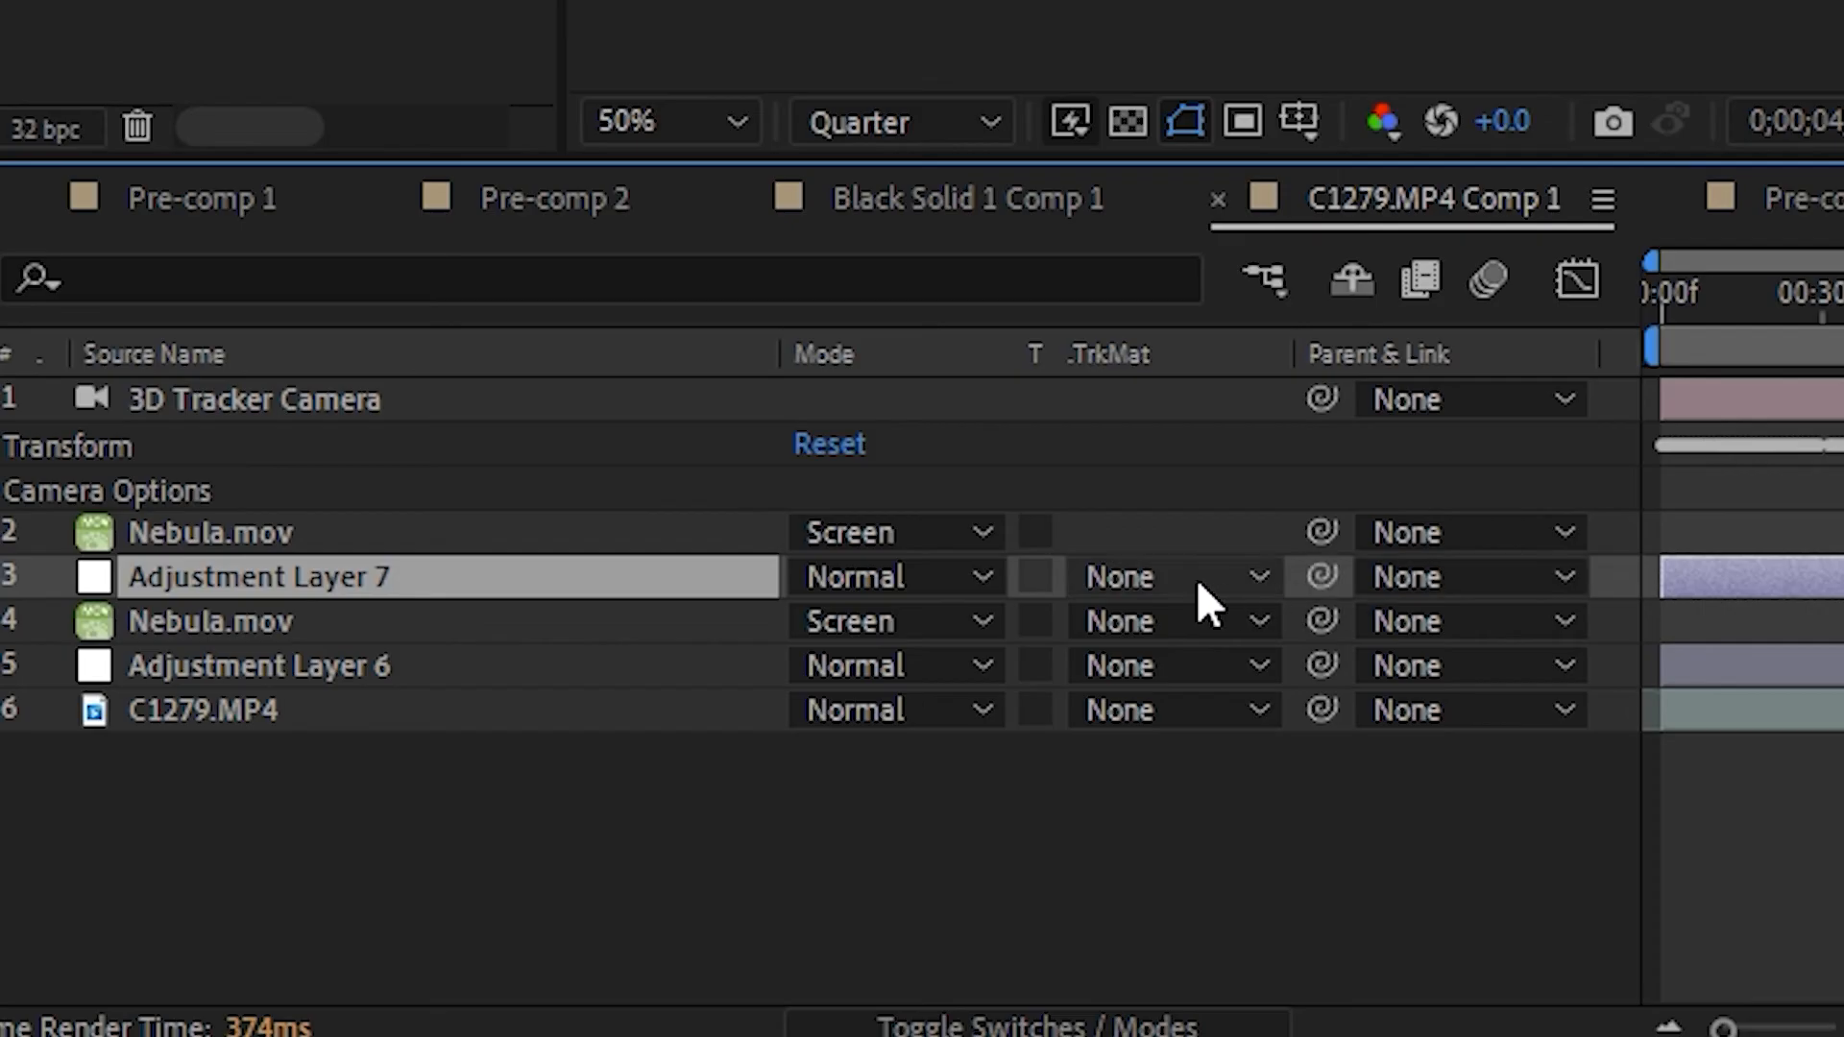
click(1168, 576)
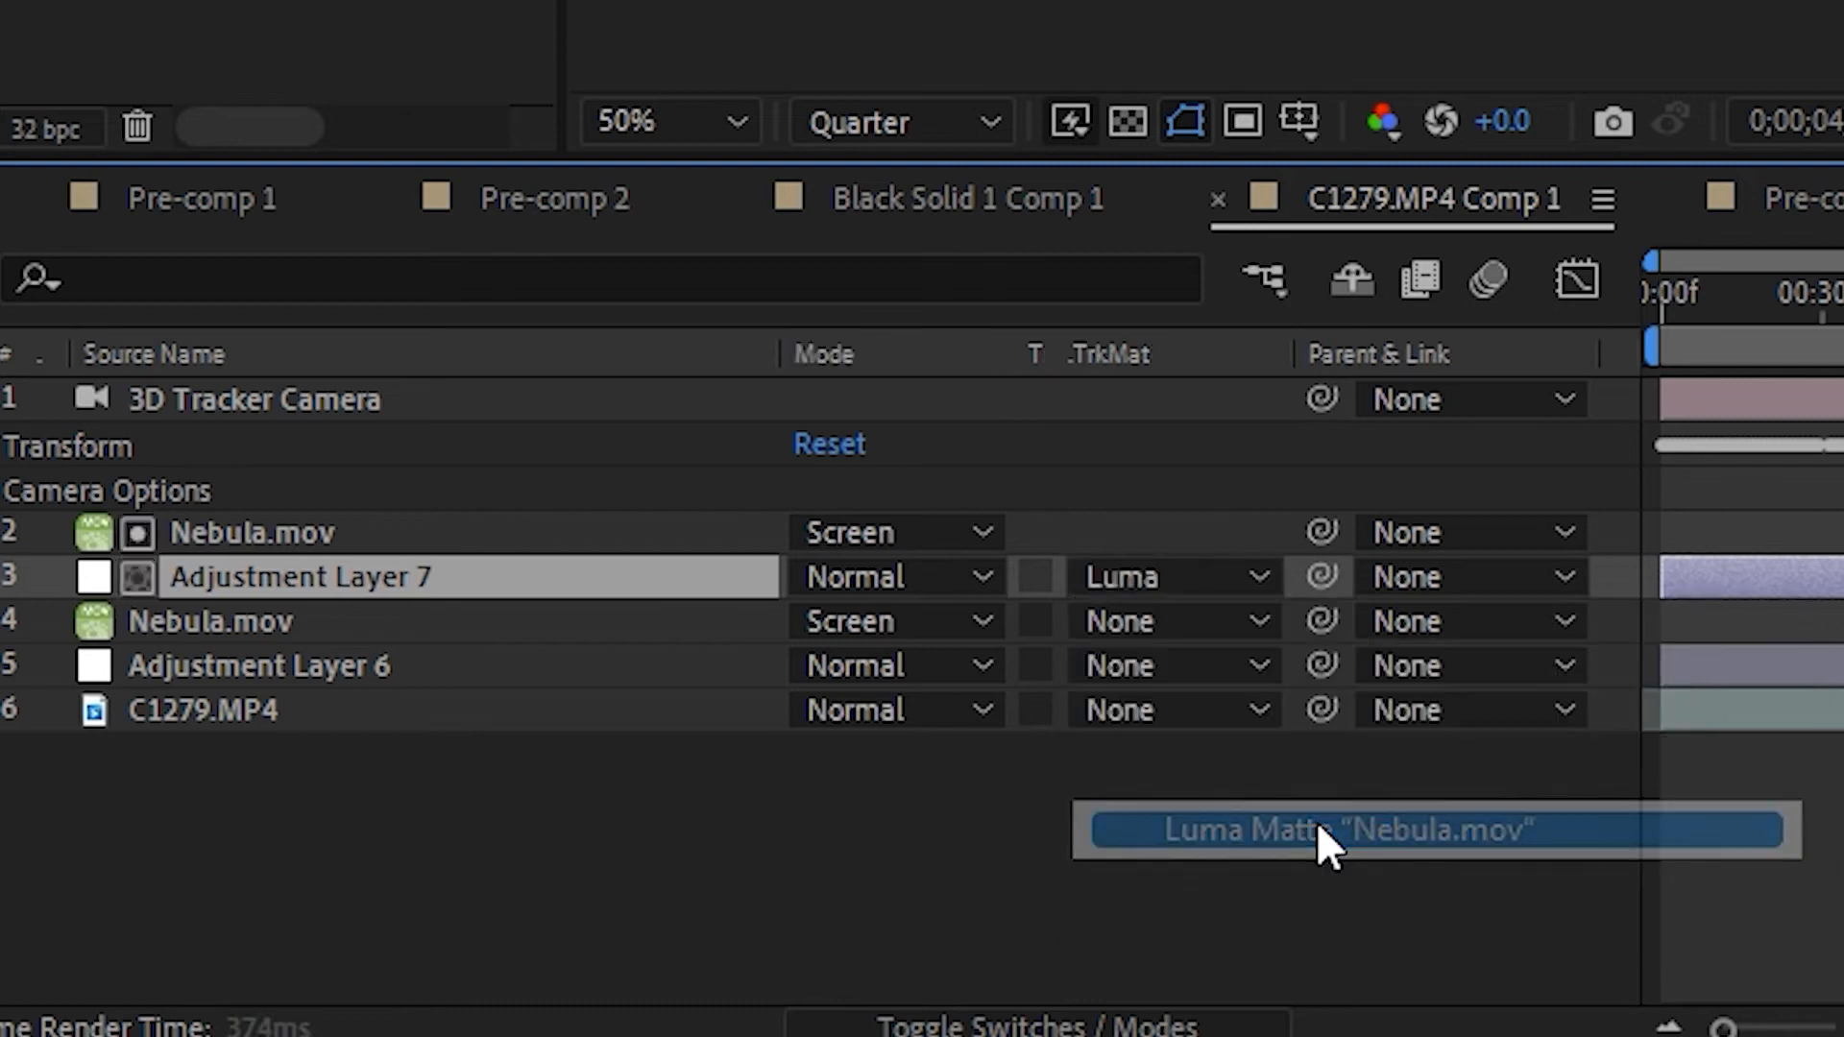